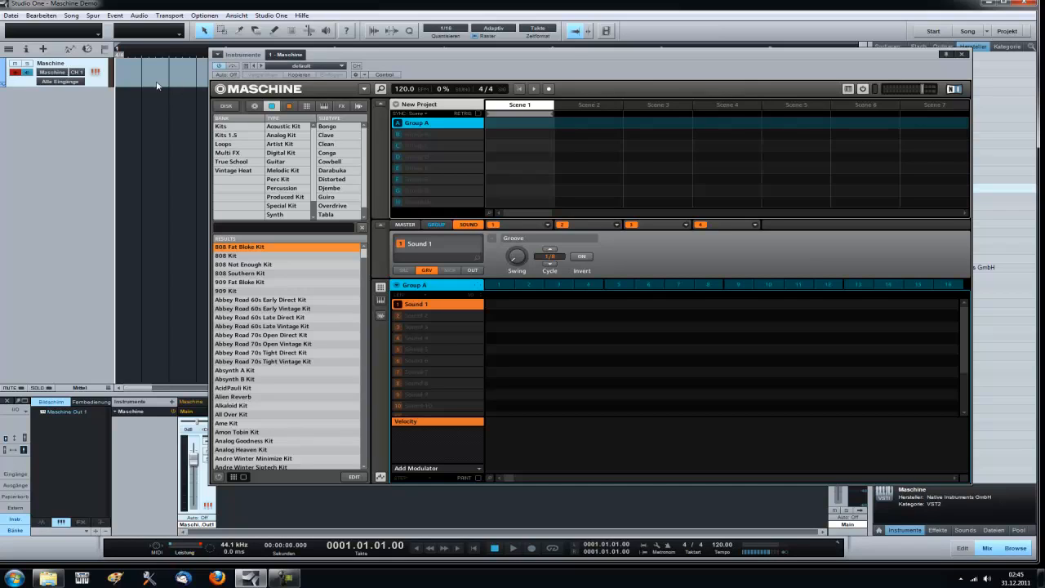
Step: Load the Shaolin Kit from the True School bank in Maschine and close its window
{"action": "left_click", "coordinate": [961, 54]}
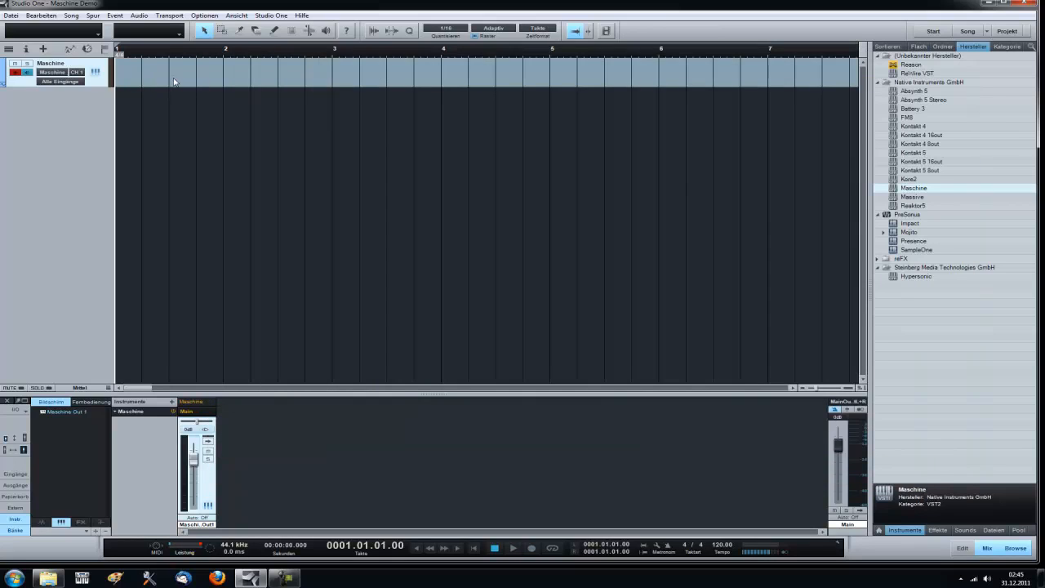
{"action": "mouse_move", "coordinate": [711, 478]}
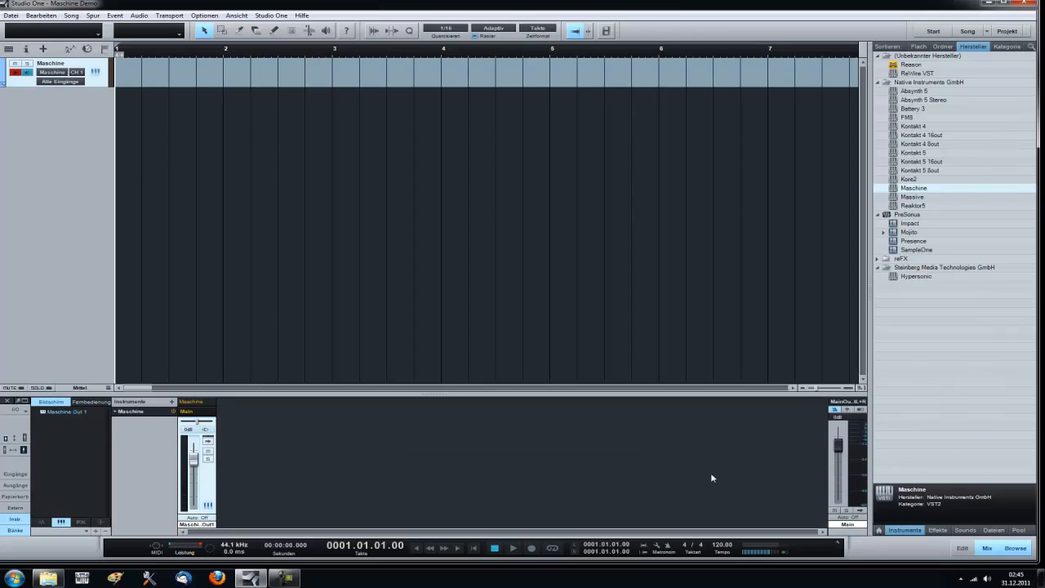
{"action": "mouse_move", "coordinate": [691, 461]}
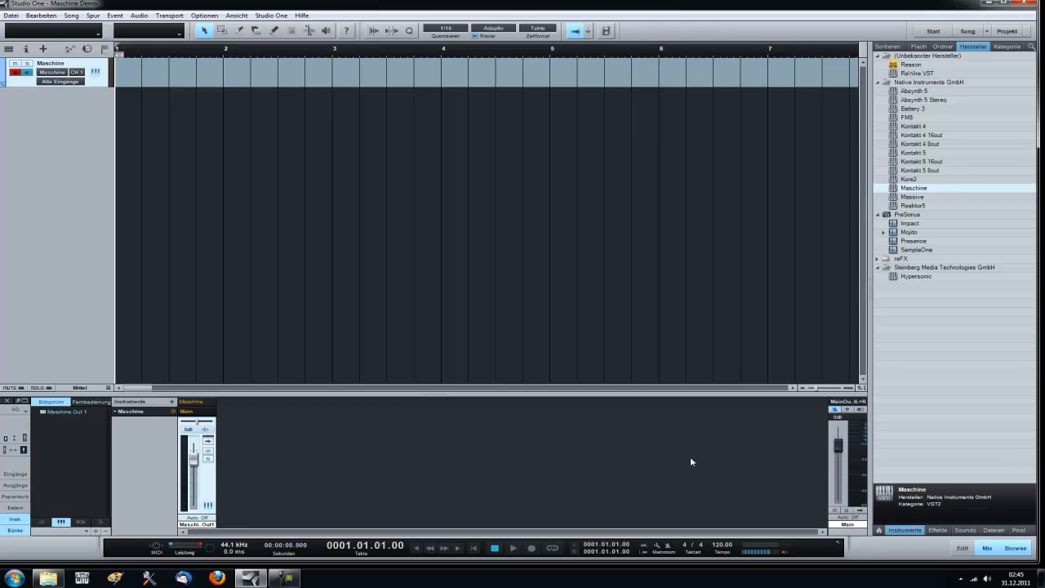
{"action": "mouse_move", "coordinate": [688, 456]}
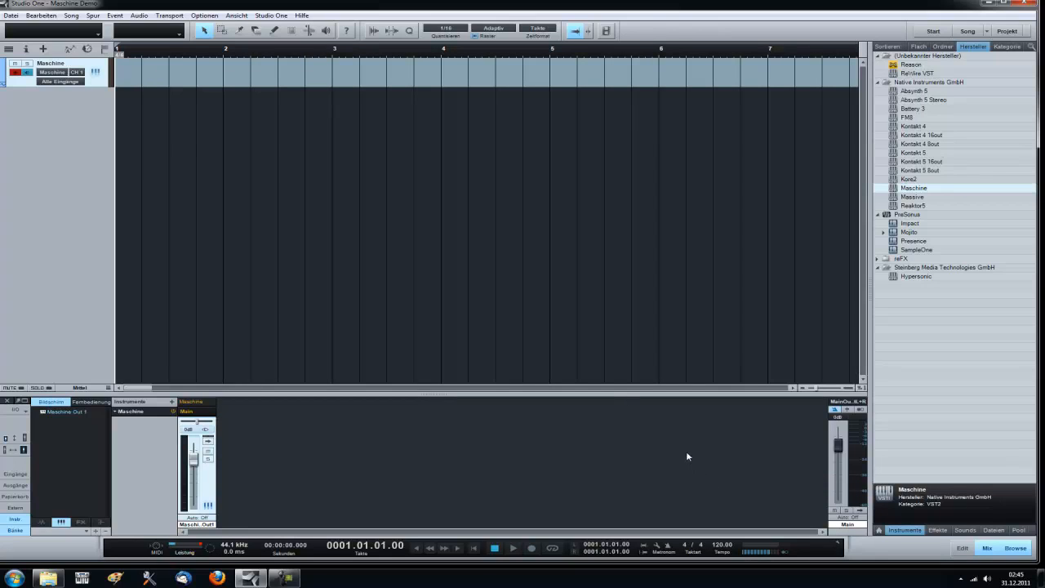
{"action": "mouse_move", "coordinate": [361, 210]}
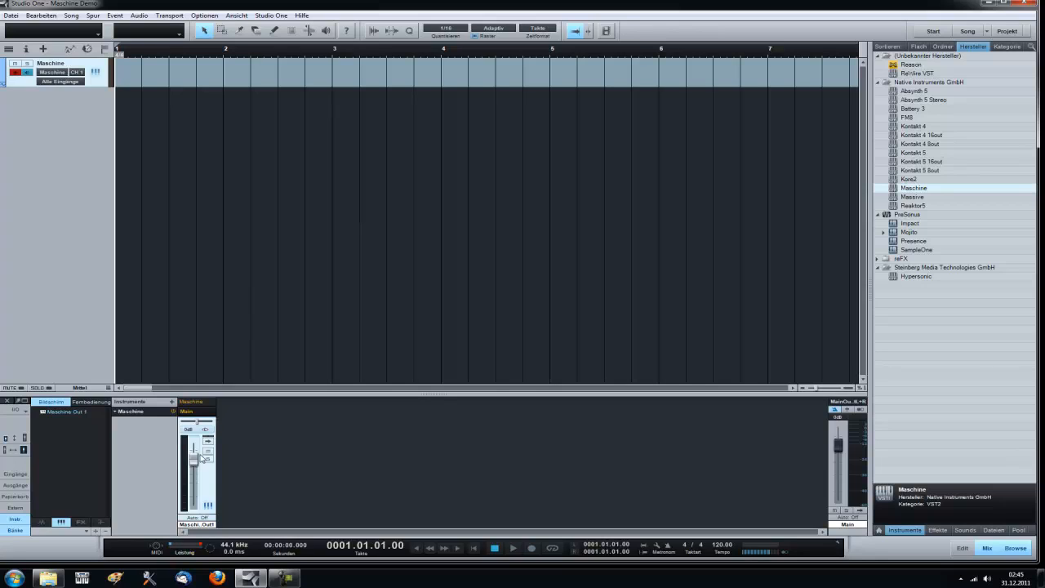
{"action": "mouse_move", "coordinate": [183, 217]}
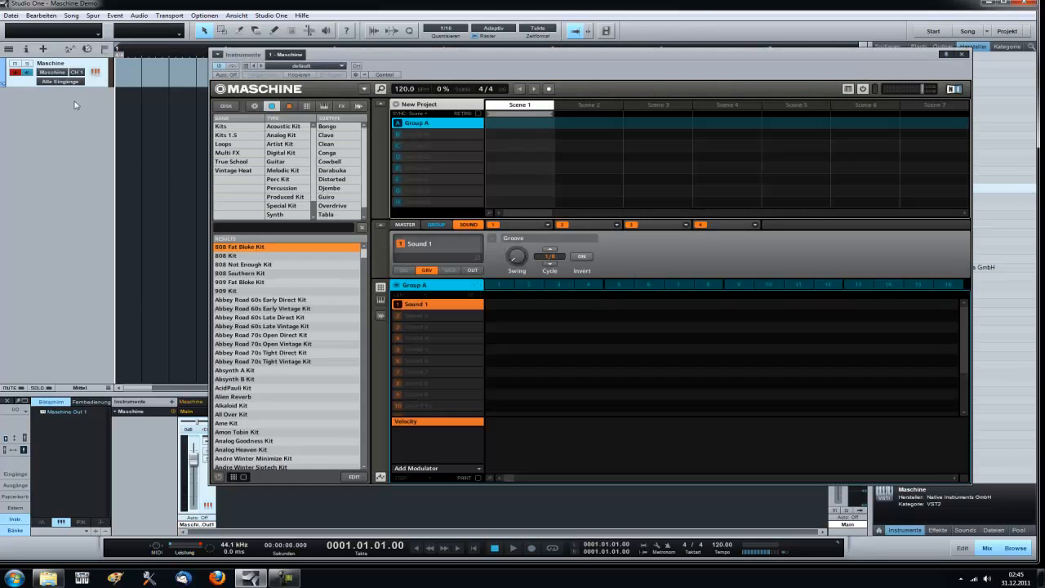
{"action": "left_click", "coordinate": [231, 161]}
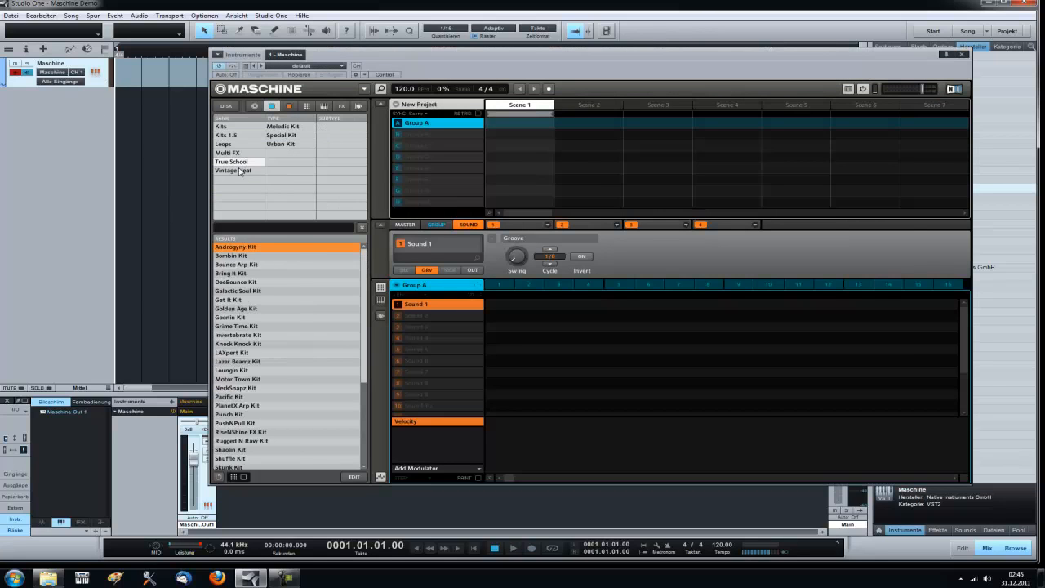
{"action": "scroll", "scroll_direction": "down", "scroll_amount": 3}
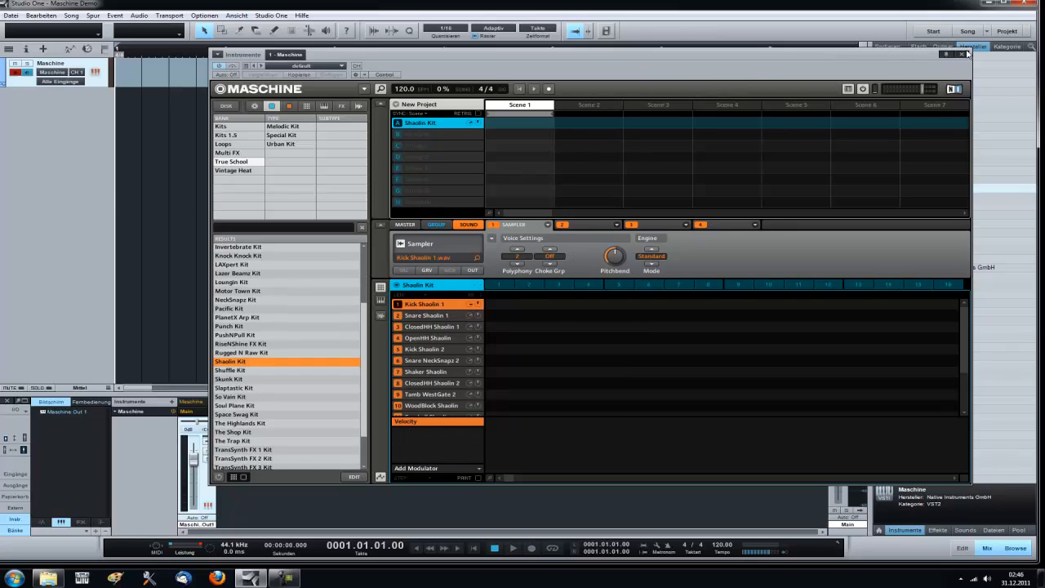
{"action": "left_click", "coordinate": [966, 55]}
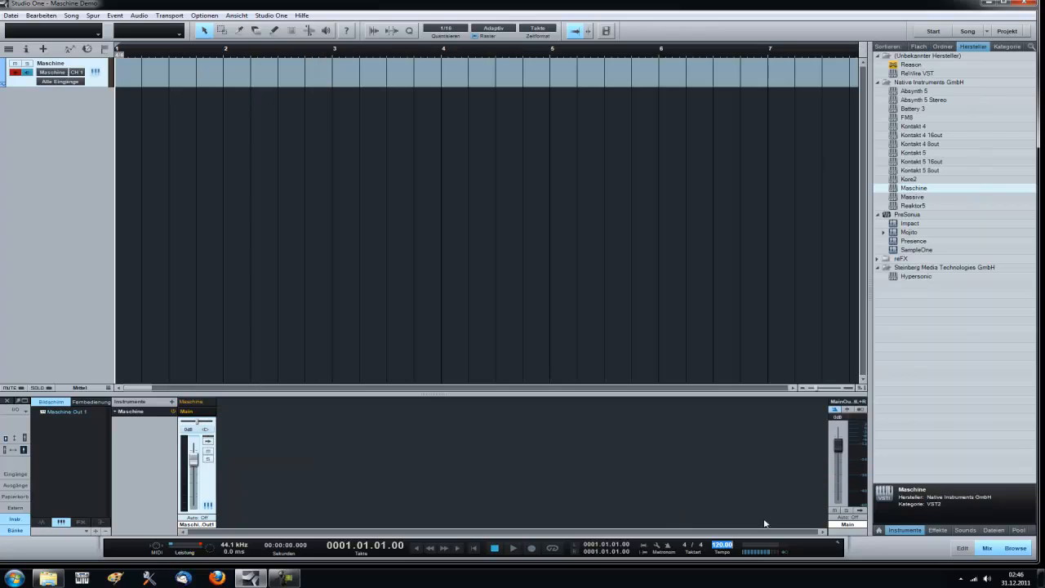
{"action": "mouse_move", "coordinate": [836, 443]}
{"action": "type", "text": "90"}
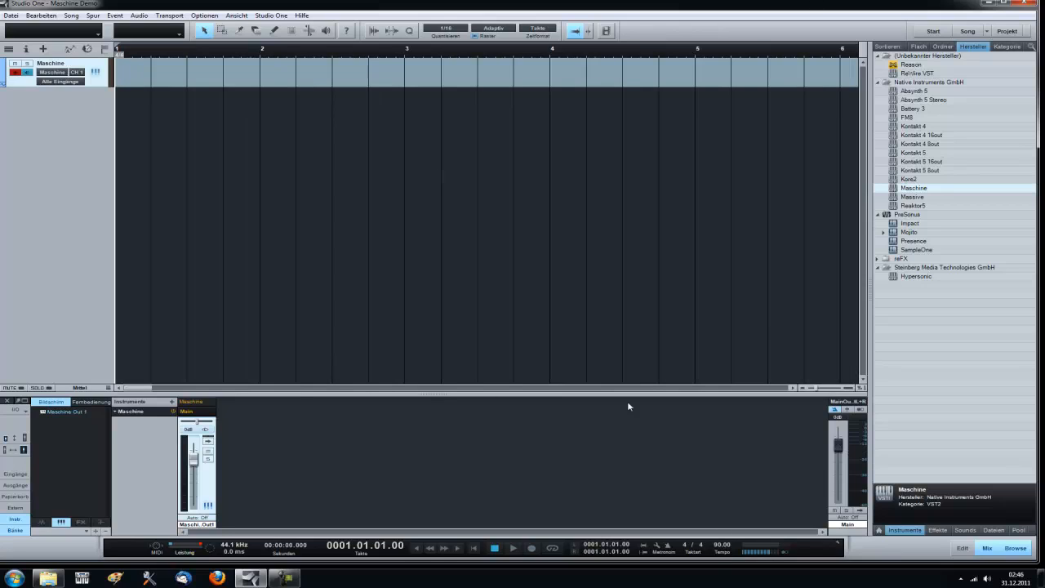
{"action": "mouse_move", "coordinate": [528, 92]}
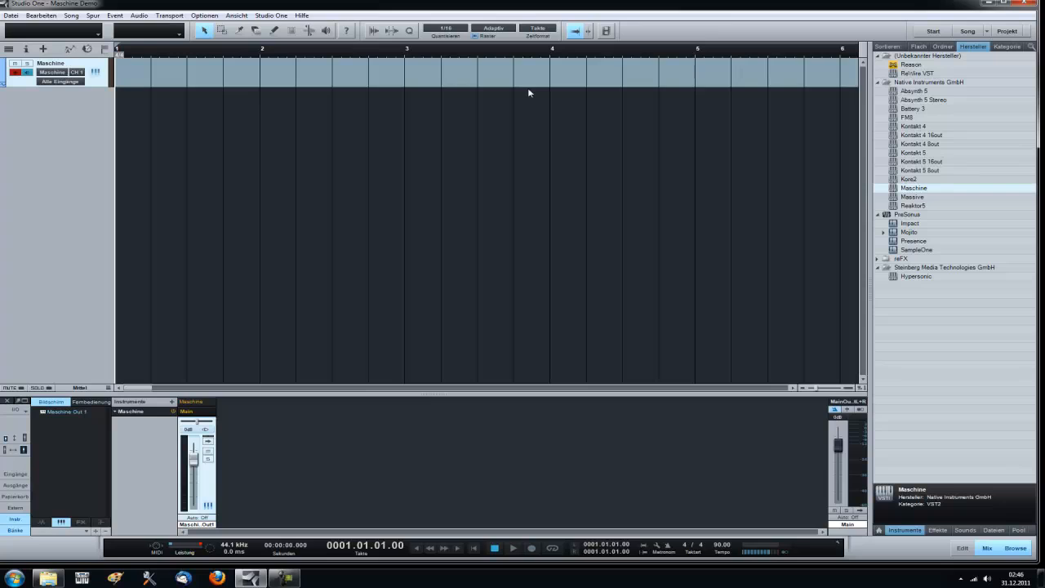
{"action": "mouse_move", "coordinate": [439, 30]}
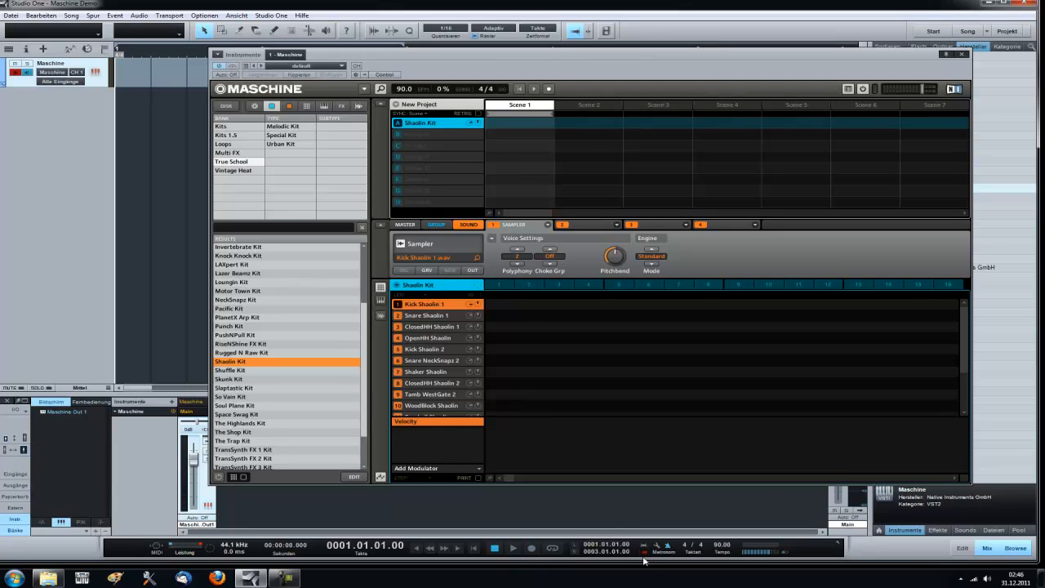
{"action": "mouse_move", "coordinate": [537, 340]}
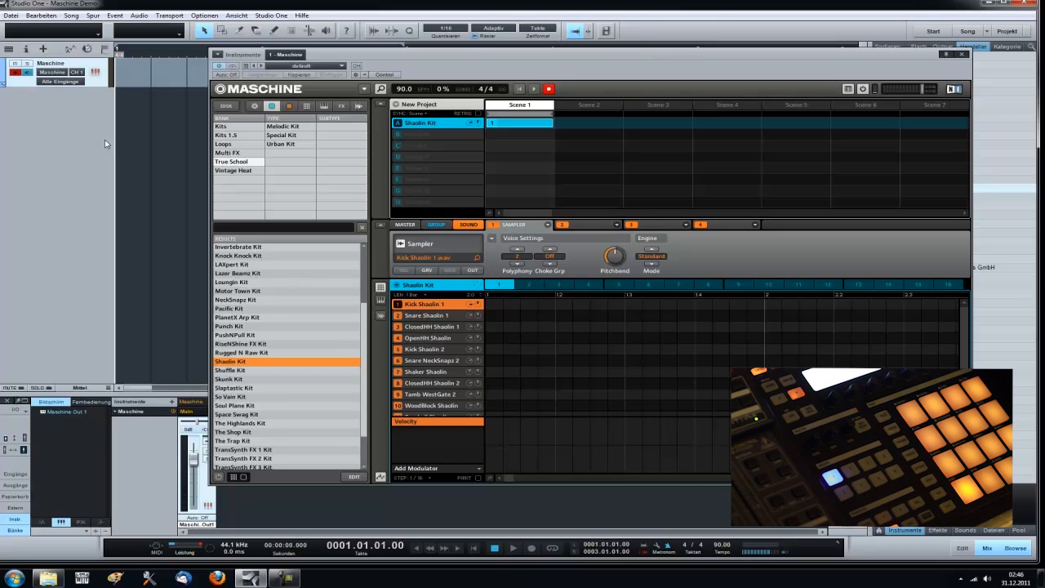
Step: Record a take of kick, snare and closed hi-hat hits into the Shaolin Kit pattern
{"action": "left_click", "coordinate": [512, 547]}
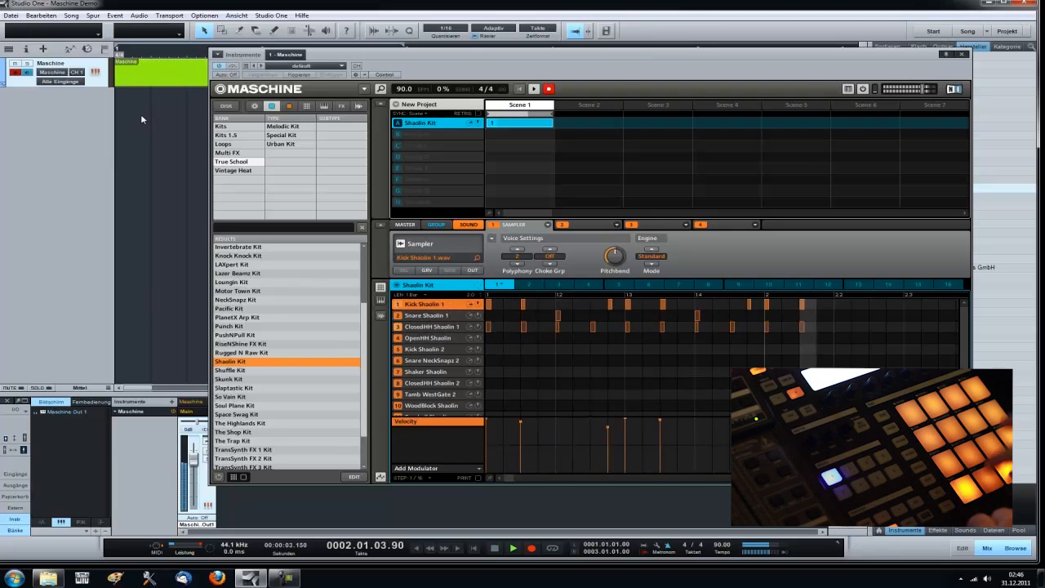
{"action": "left_click", "coordinate": [426, 315]}
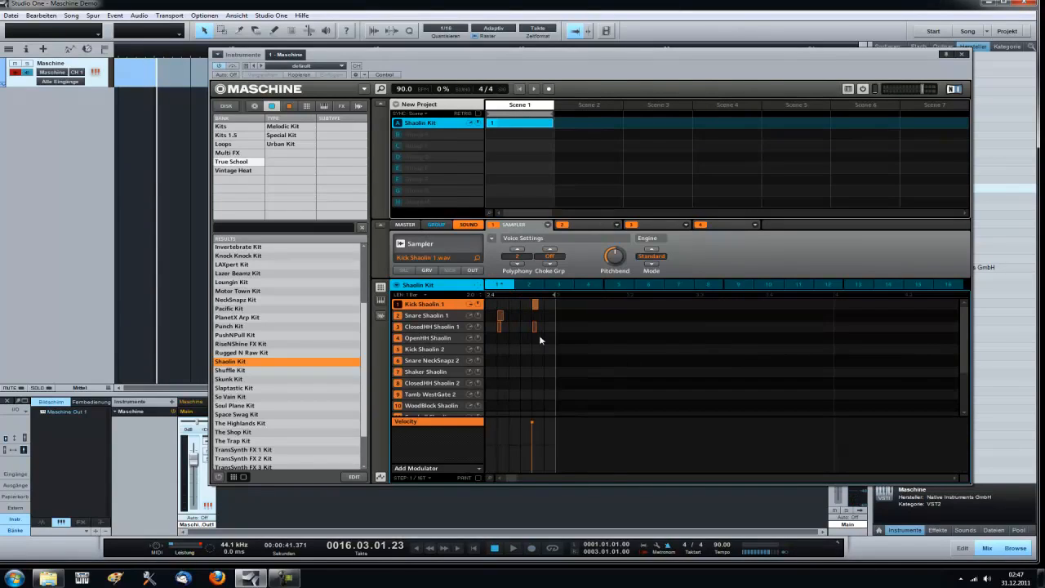
Step: Edit the snare, closed hi-hat and kick notes in the step grid and play the beat back
{"action": "left_click", "coordinate": [426, 315]}
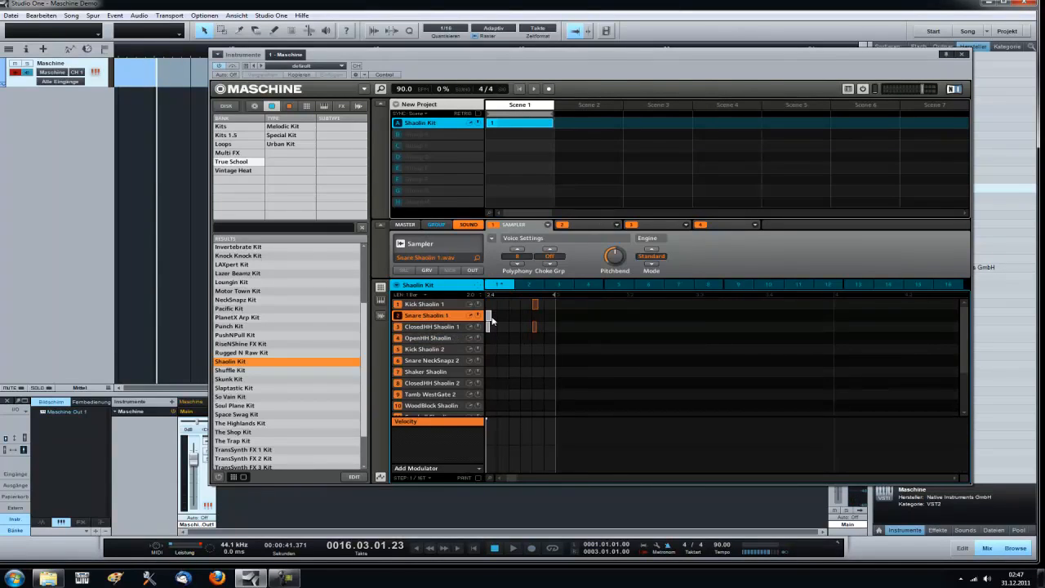
{"action": "left_click", "coordinate": [431, 325]}
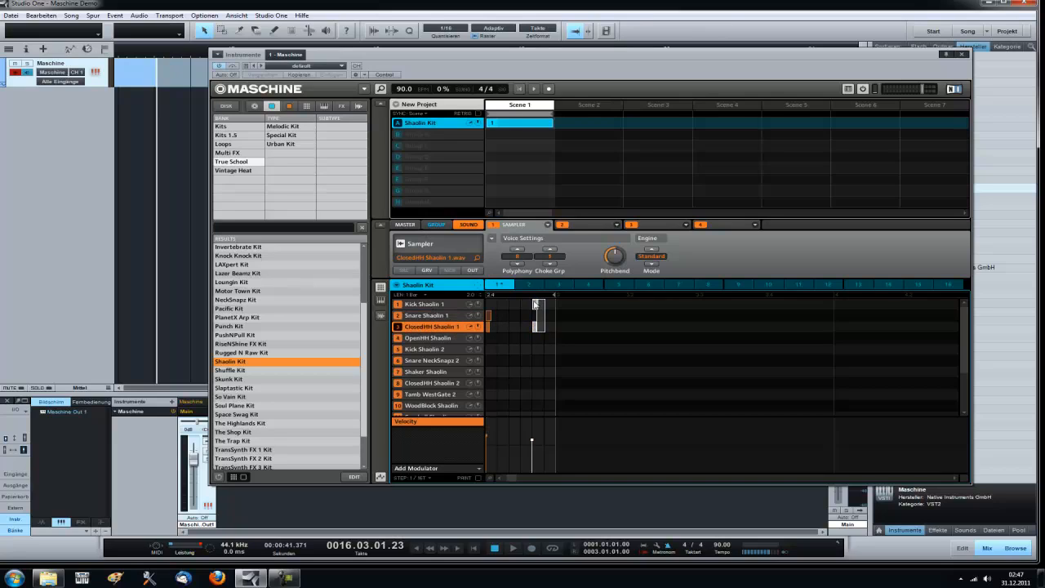
{"action": "left_click", "coordinate": [424, 304]}
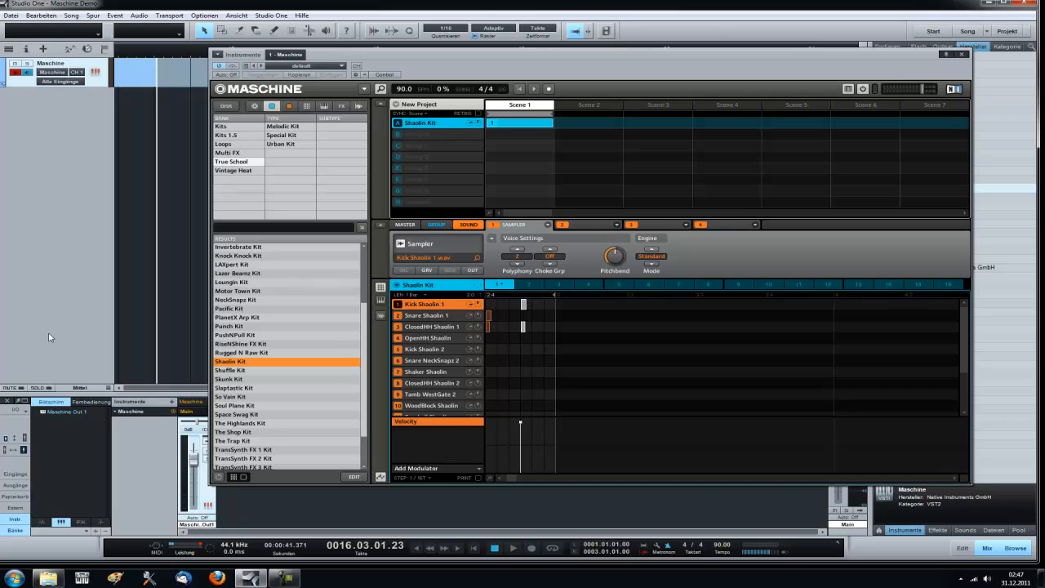
{"action": "left_click", "coordinate": [513, 548]}
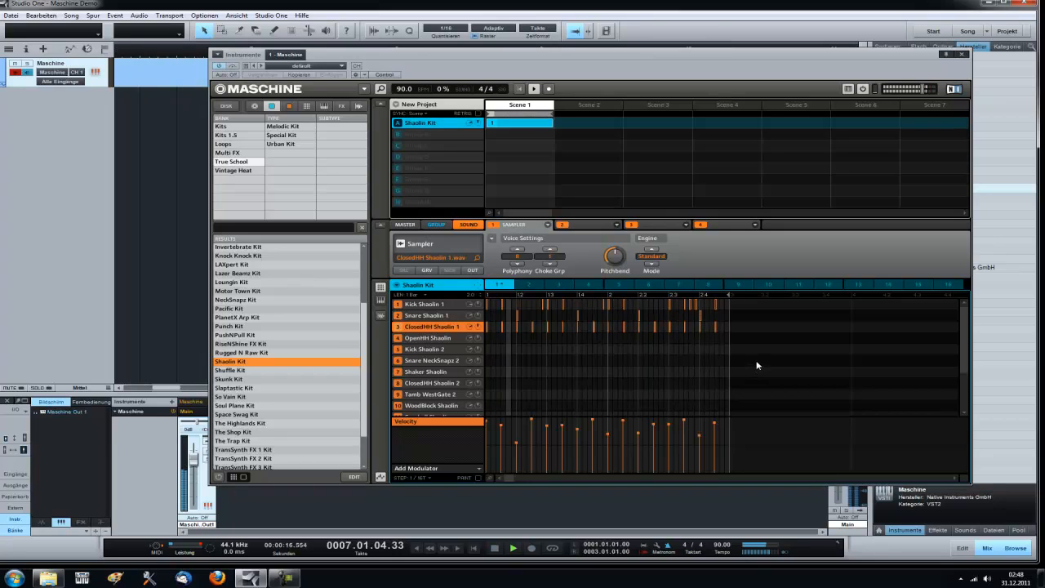
Step: Add Snare NeckSnapz 2 hits to the groove, audition it and stop playback
{"action": "left_click", "coordinate": [431, 360]}
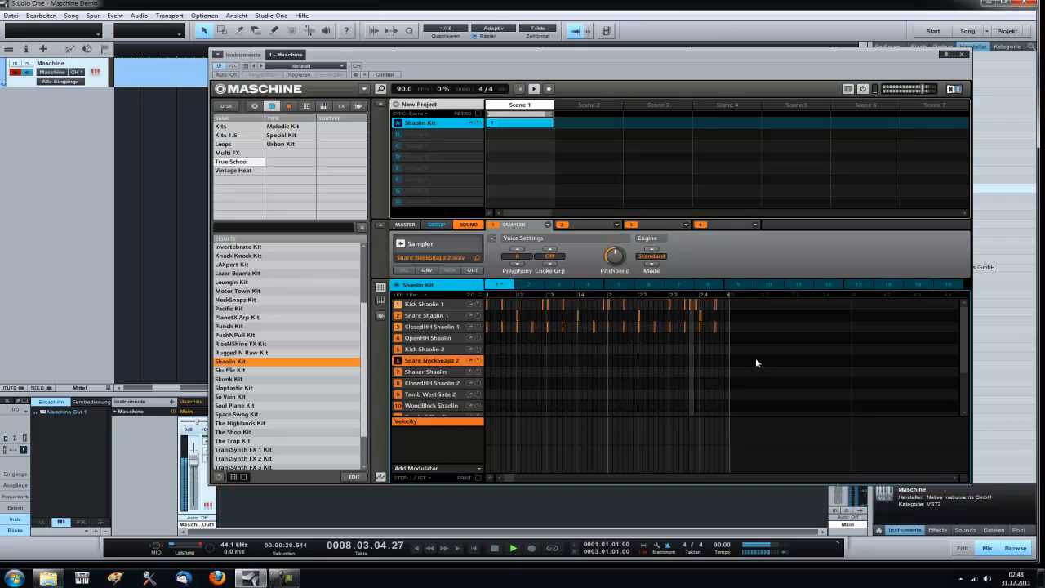
{"action": "left_click", "coordinate": [512, 548]}
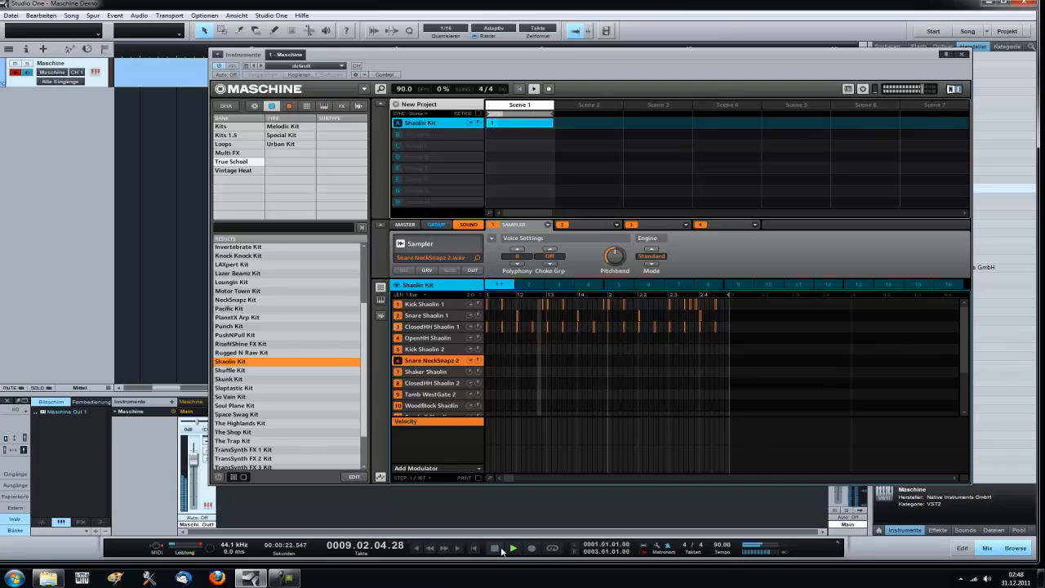
{"action": "left_click", "coordinate": [512, 548]}
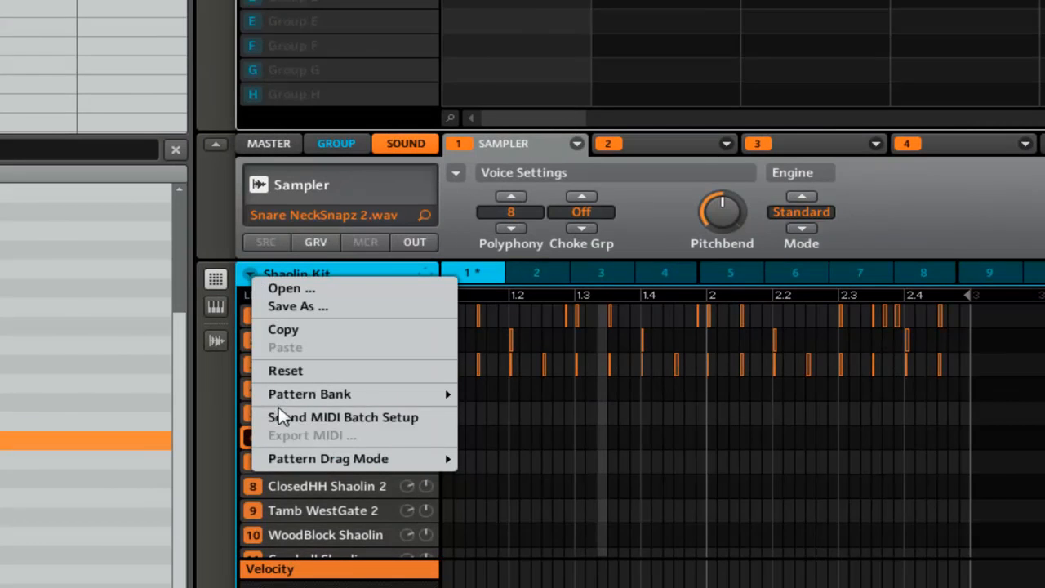
{"action": "mouse_move", "coordinate": [319, 428]}
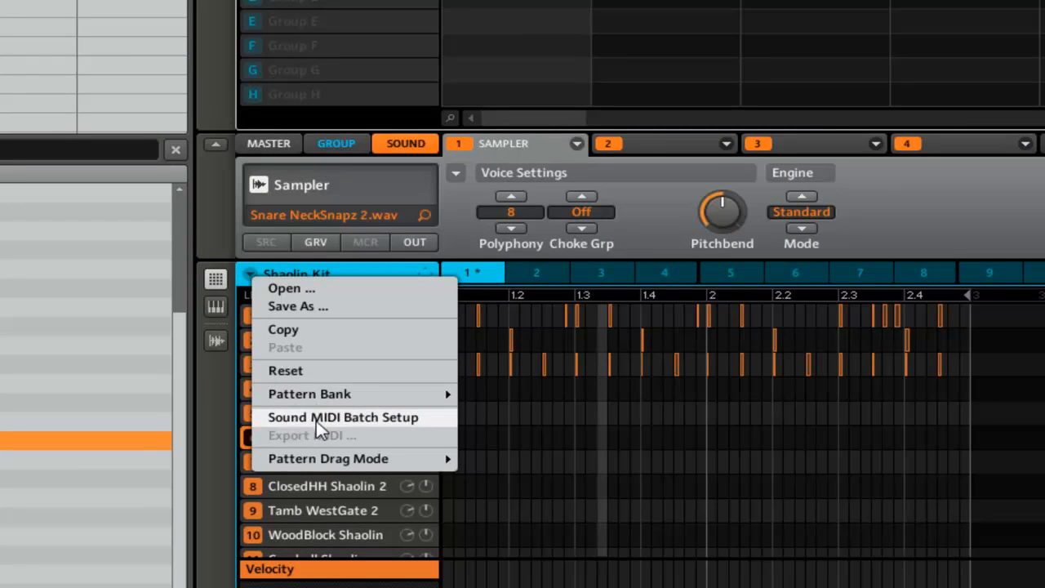
Step: Run Sound MIDI Batch Setup so the pattern can be dragged onto the Maschine track
{"action": "left_click", "coordinate": [342, 418]}
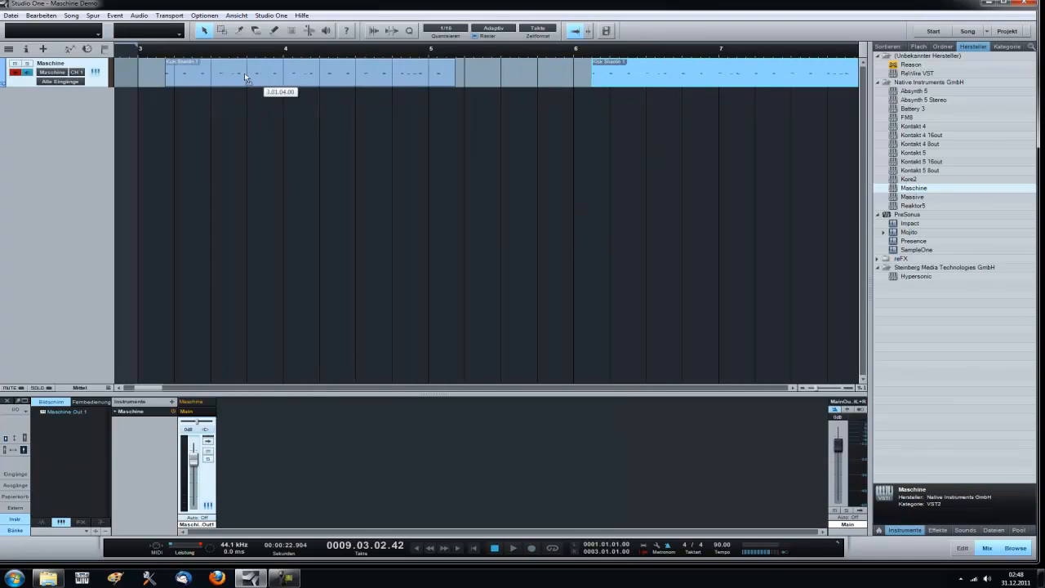
Step: Create pattern 2 in Scene 1 and record kick, snare and closed hi-hat steps into it
{"action": "scroll", "scroll_direction": "left", "scroll_amount": 3}
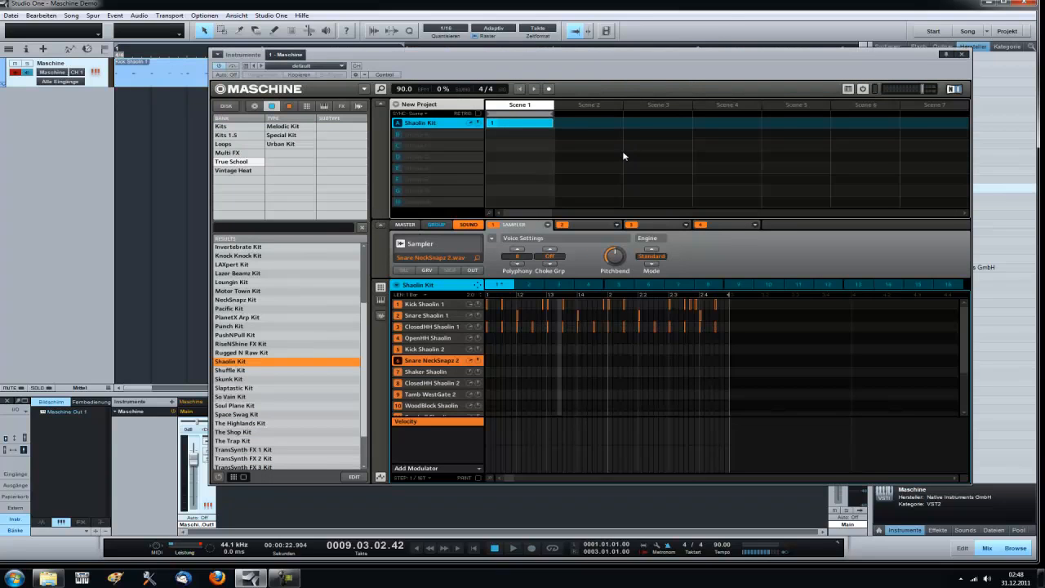
{"action": "left_click", "coordinate": [588, 104]}
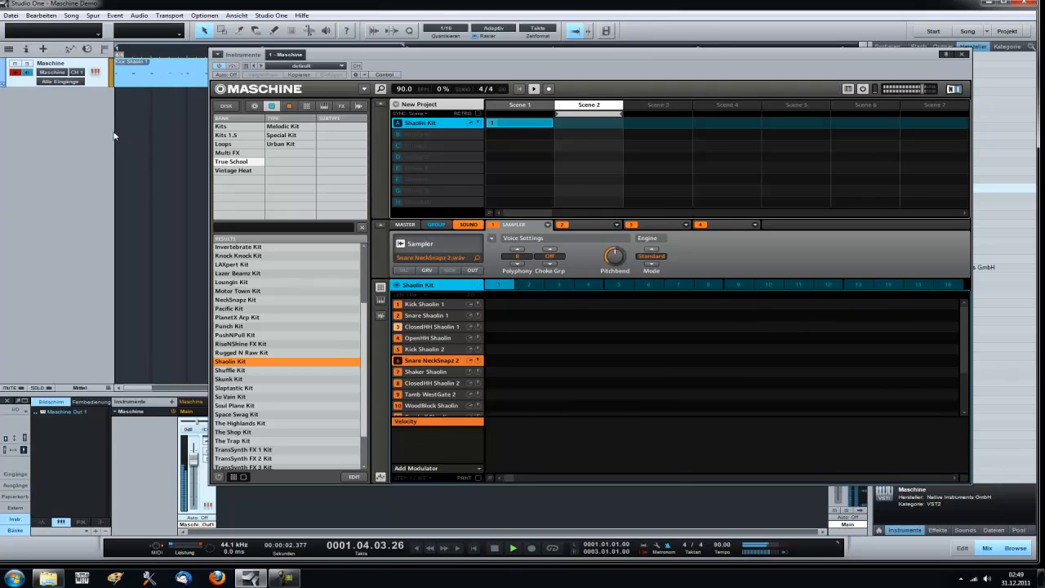
{"action": "left_click", "coordinate": [513, 547]}
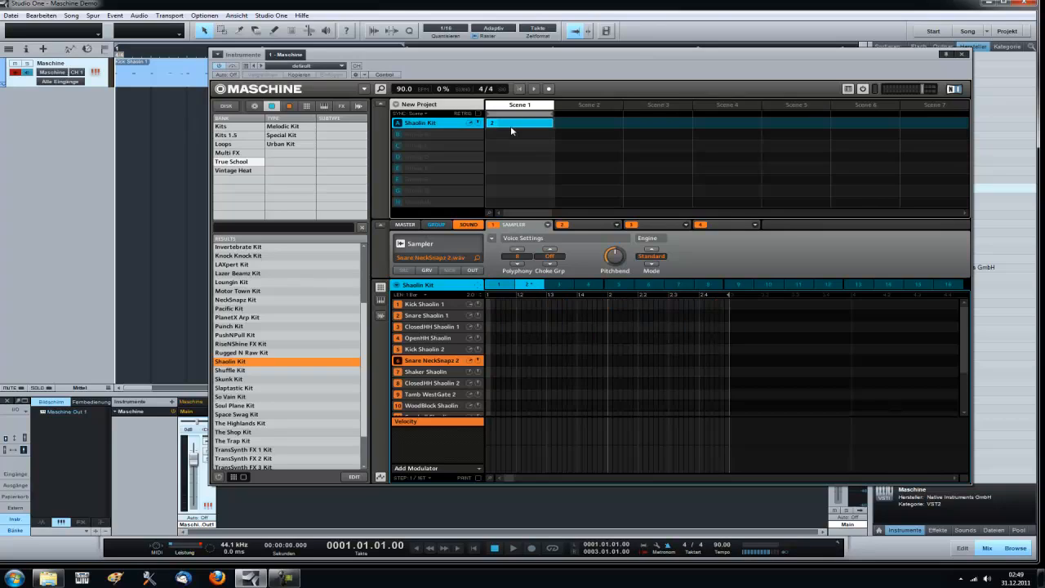
{"action": "mouse_move", "coordinate": [156, 177]}
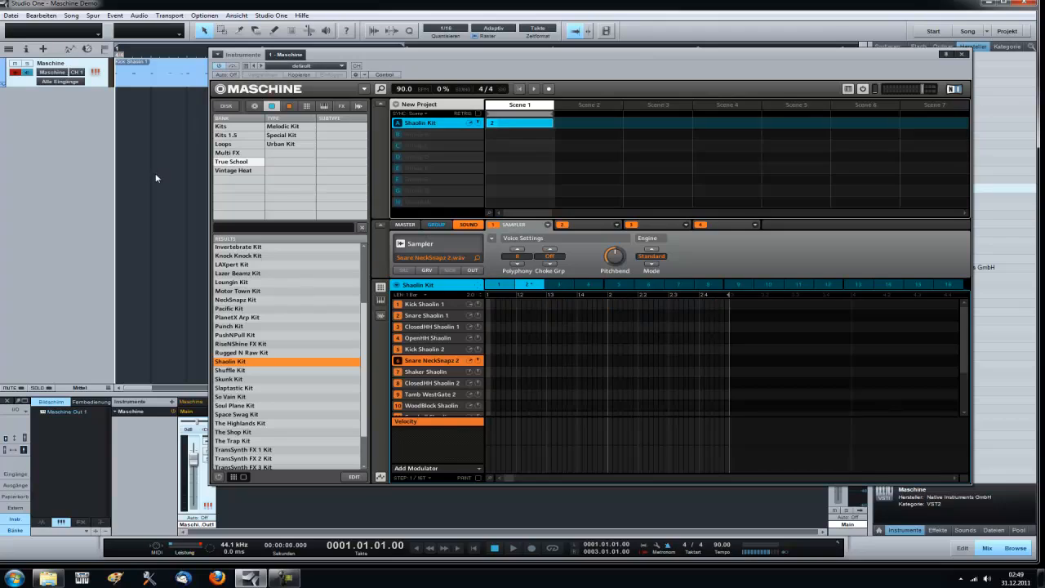
{"action": "mouse_move", "coordinate": [96, 135]}
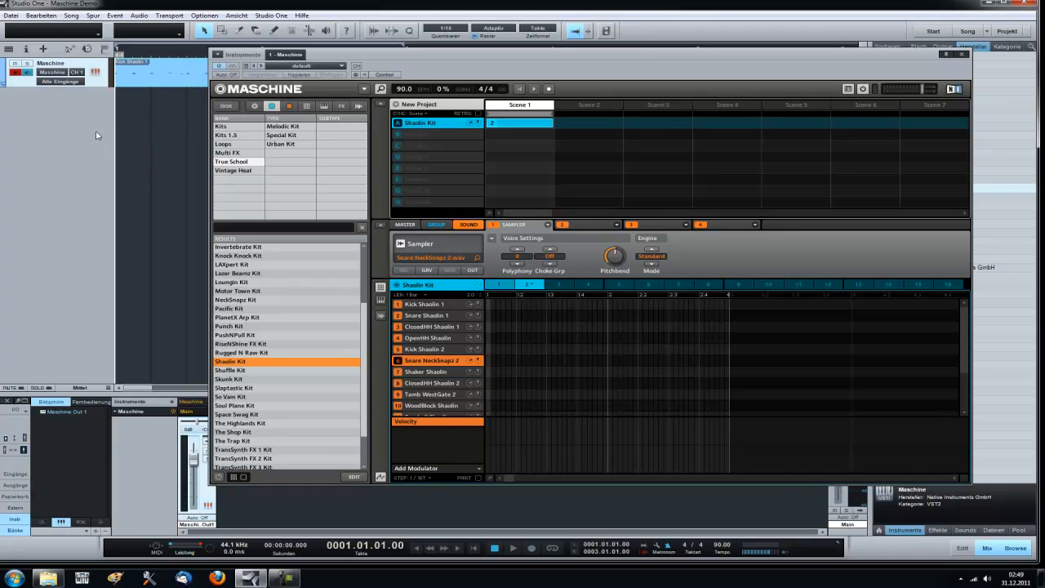
{"action": "left_click", "coordinate": [548, 88]}
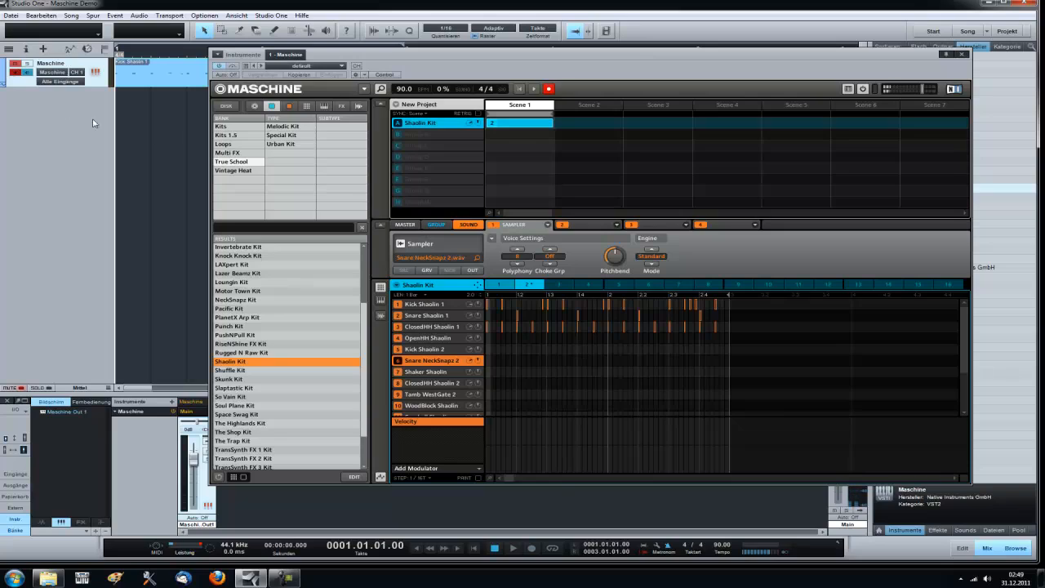
{"action": "left_click", "coordinate": [427, 338]}
{"action": "type", "text": " Hook"}
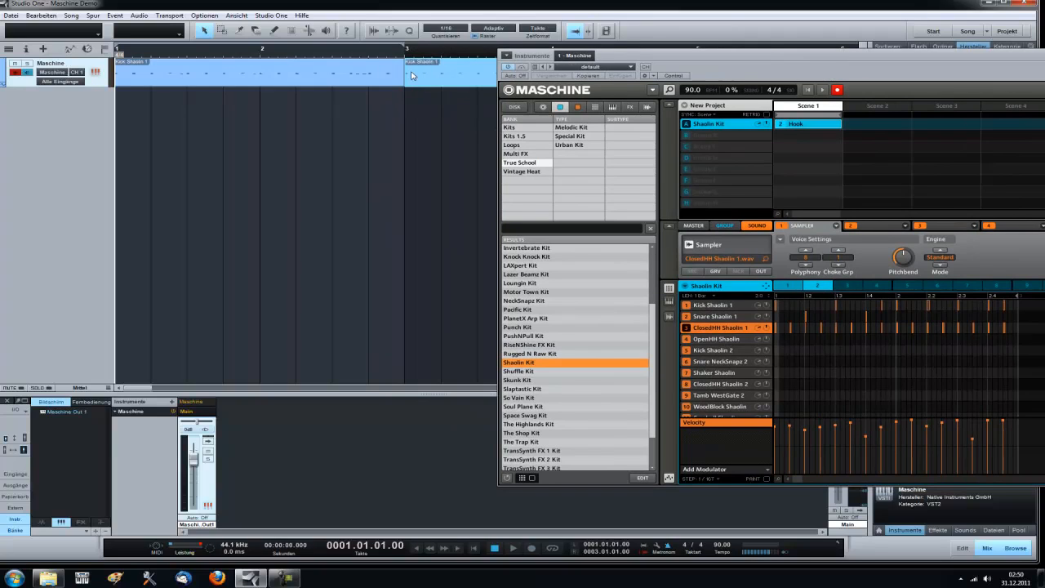
{"action": "mouse_move", "coordinate": [410, 123]}
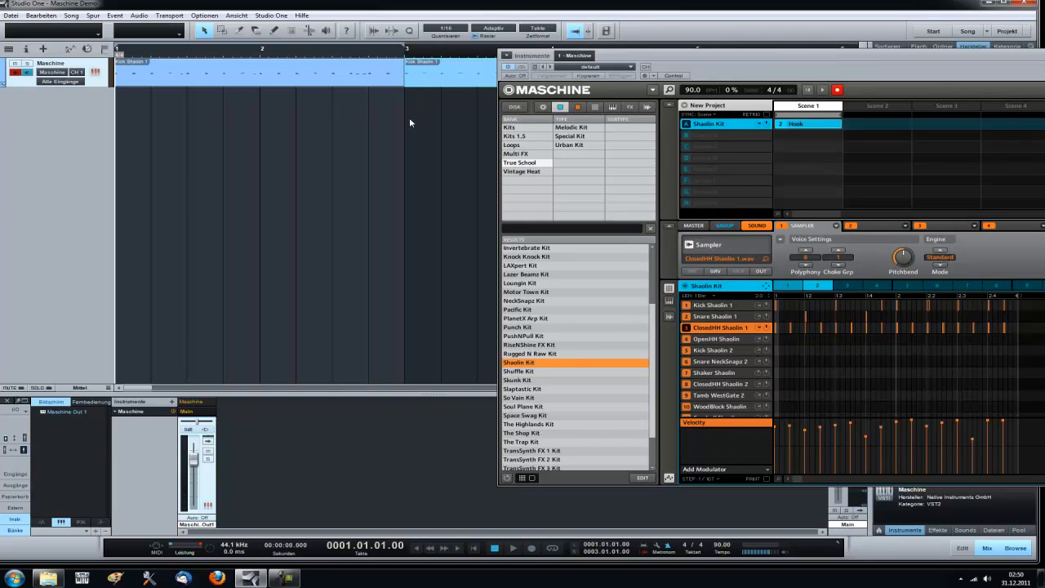
{"action": "mouse_move", "coordinate": [412, 122]}
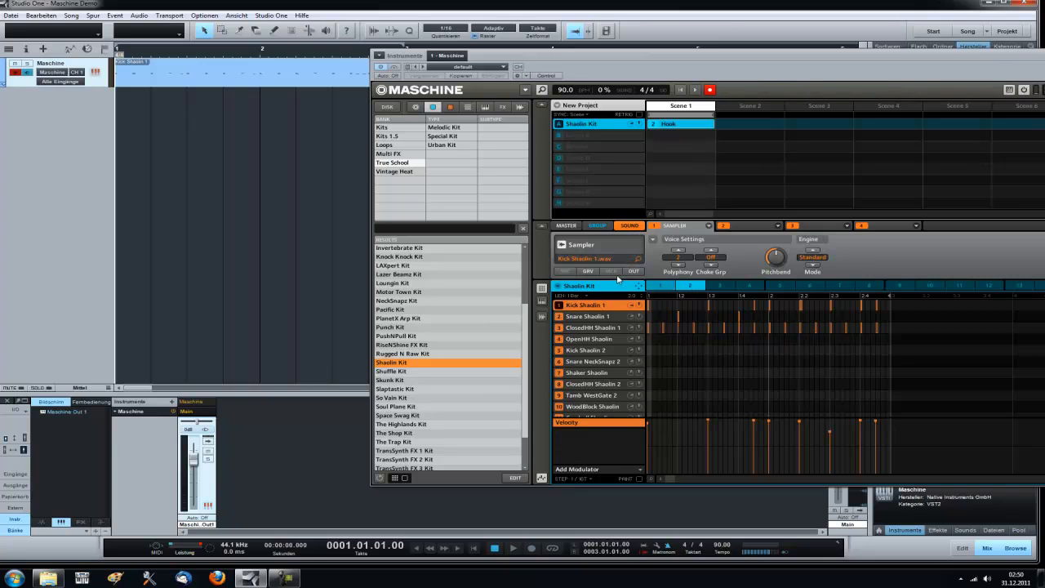
Step: Show the kick sound's output settings before enabling Maschine's separate outputs
{"action": "left_click", "coordinate": [686, 257]}
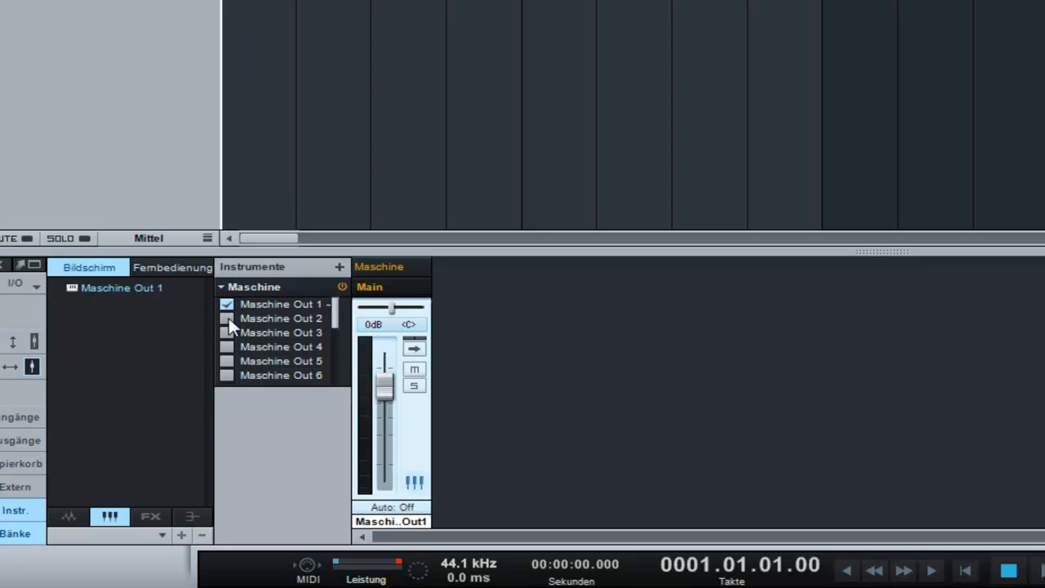
Step: Enable Maschine Out 2 and 3 and name the three channels Kick, Snare and HiHat
{"action": "left_click", "coordinate": [227, 332]}
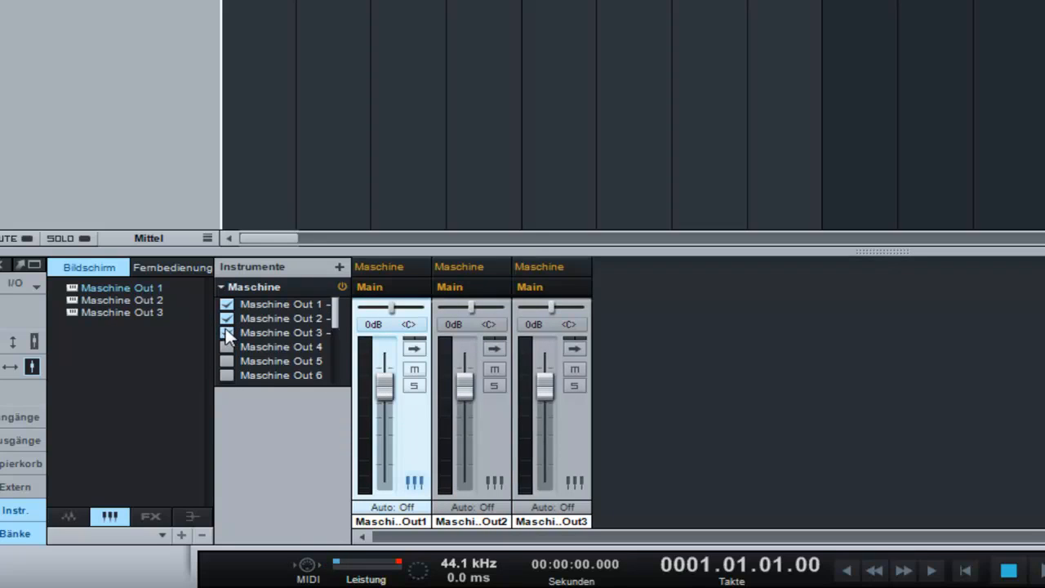
{"action": "scroll", "scroll_direction": "down", "scroll_amount": 3}
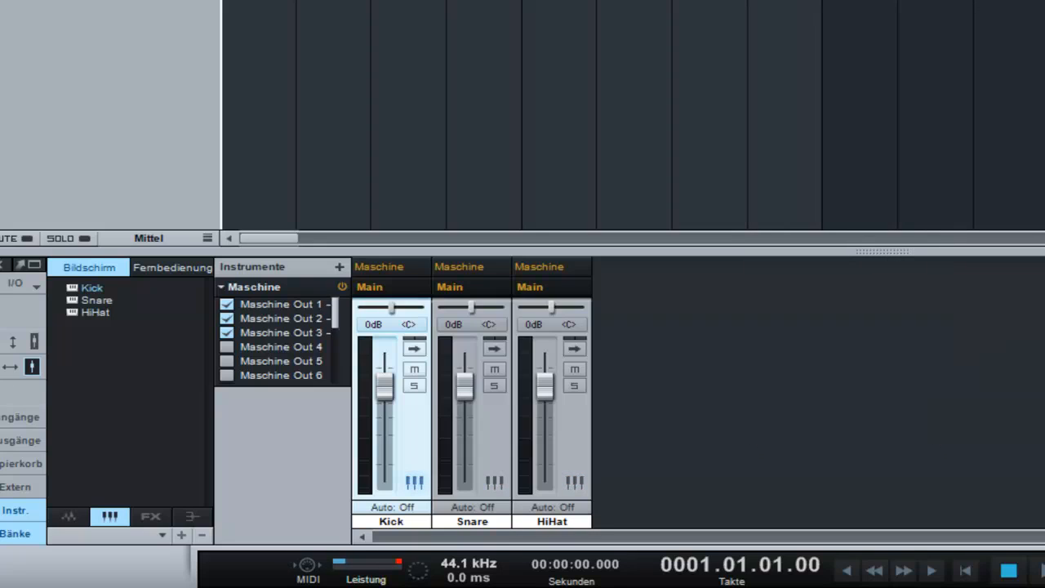
{"action": "left_click", "coordinate": [930, 570]}
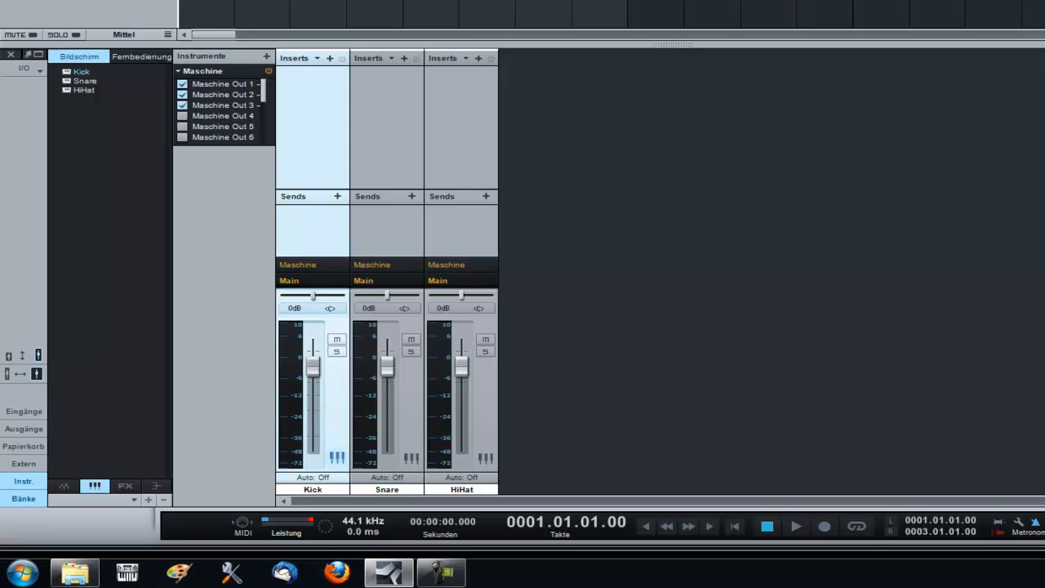
{"action": "mouse_move", "coordinate": [570, 170]}
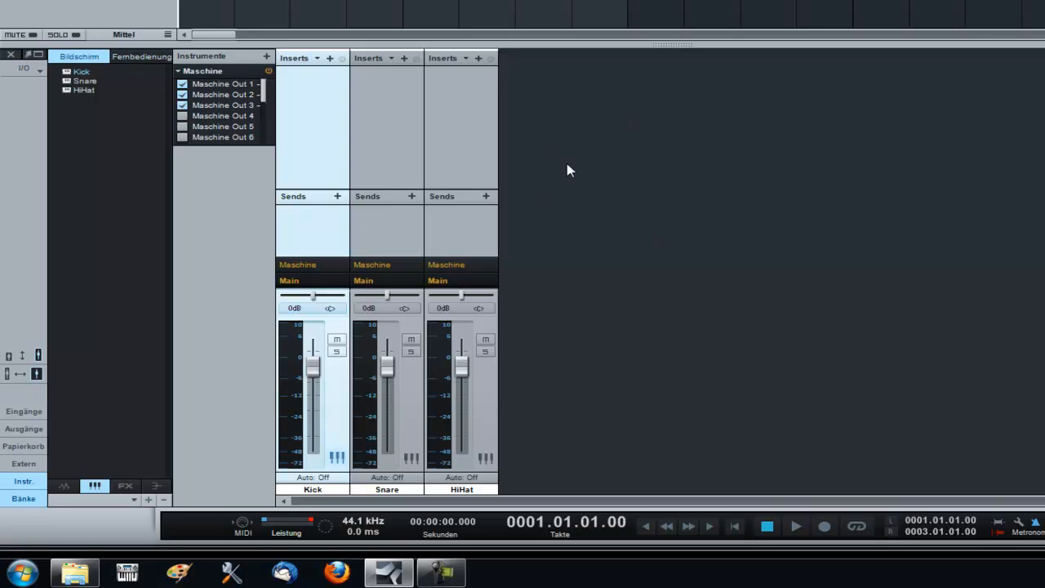
{"action": "mouse_move", "coordinate": [523, 191]}
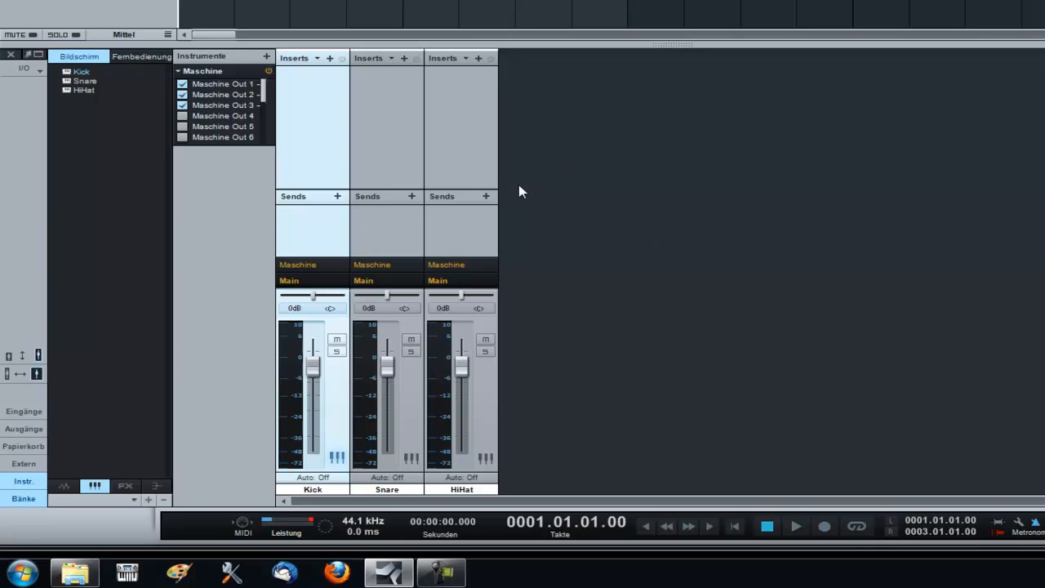
{"action": "mouse_move", "coordinate": [574, 193]}
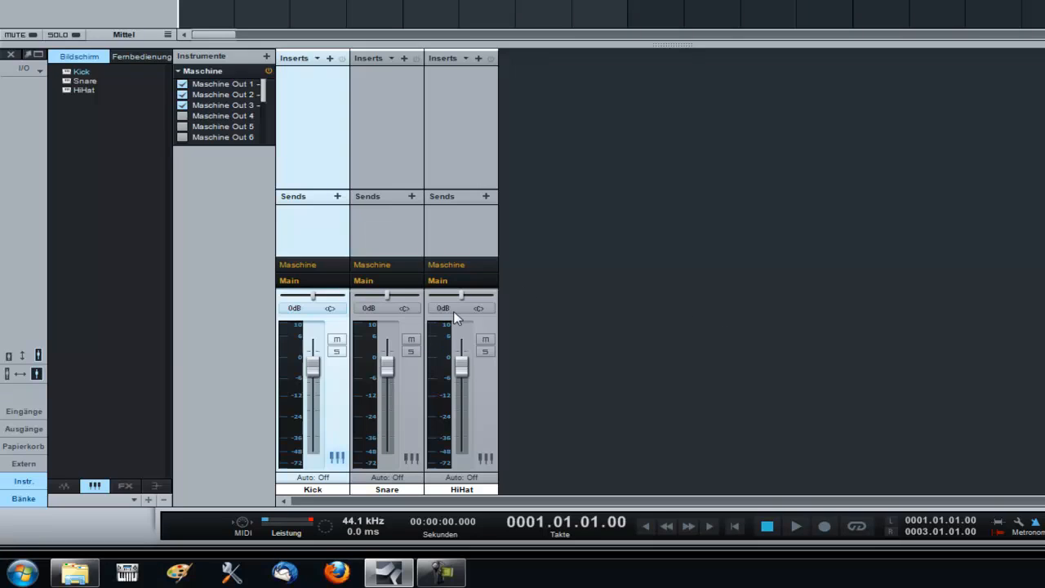
{"action": "mouse_move", "coordinate": [604, 335]}
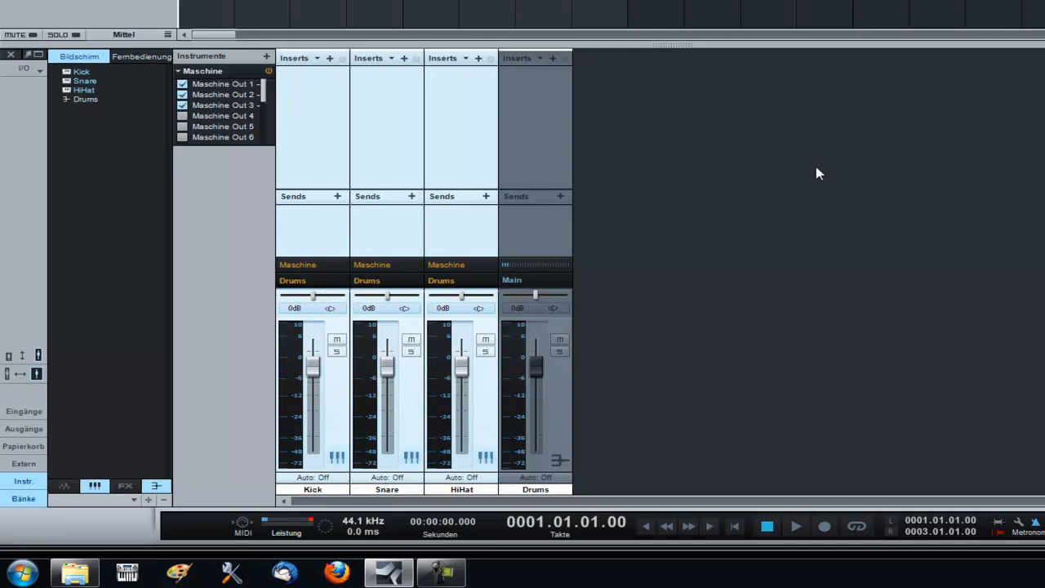
Step: Add the Drum Bus - Live compressor to the Drums bus with Auto gain off and 2.94 dB gain
{"action": "left_click", "coordinate": [794, 526]}
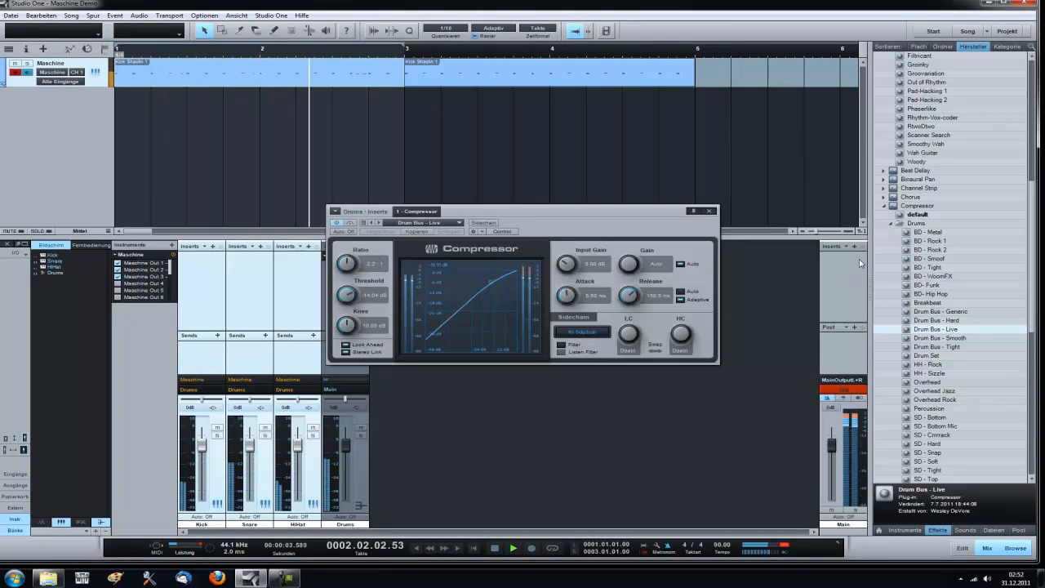
{"action": "left_click_drag", "start_coordinate": [628, 263], "coordinate": [657, 263]}
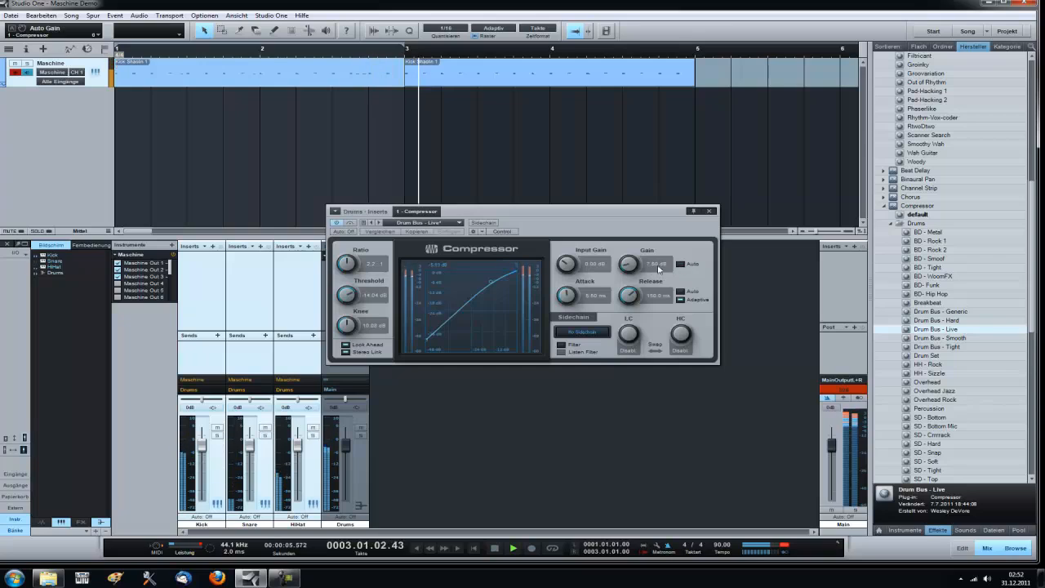
{"action": "left_click_drag", "start_coordinate": [627, 263], "coordinate": [628, 269]}
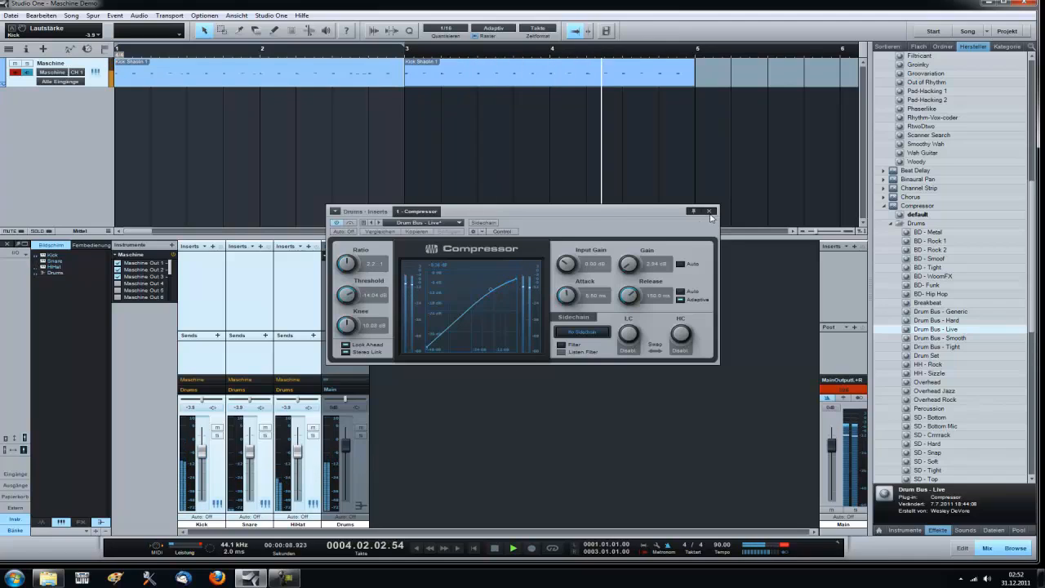
{"action": "left_click", "coordinate": [708, 210]}
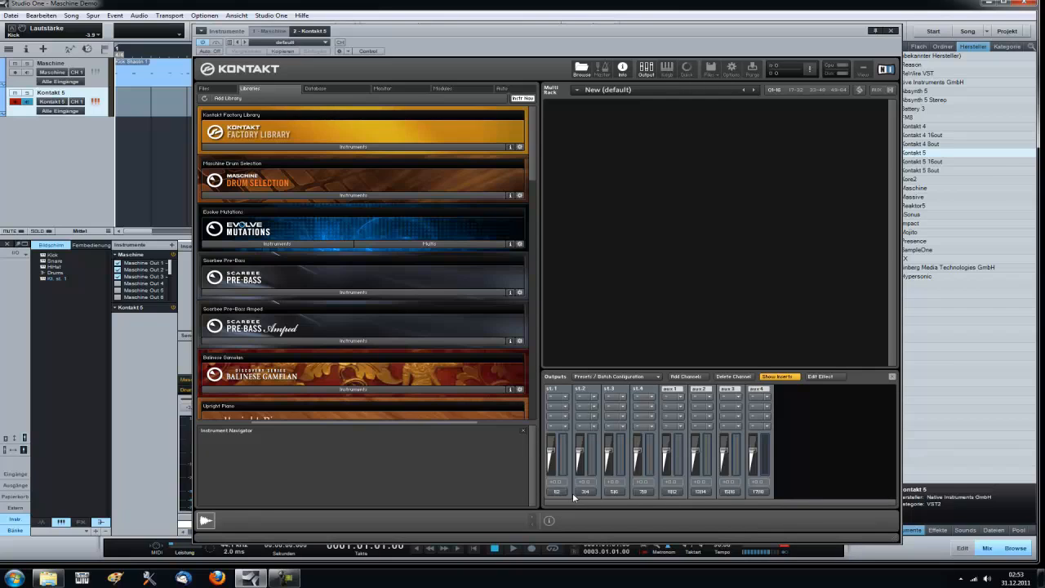
{"action": "mouse_move", "coordinate": [600, 496]}
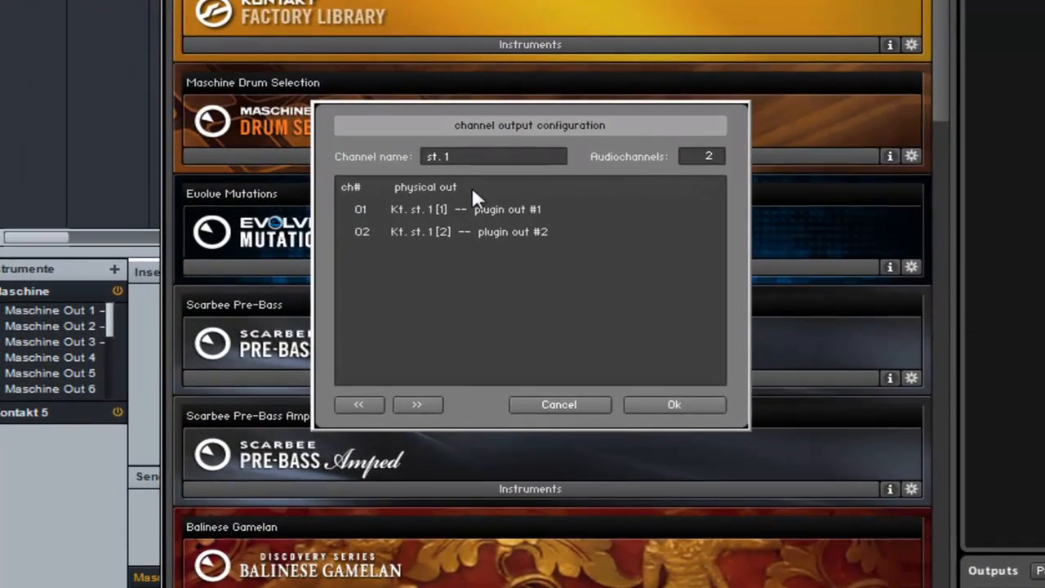
{"action": "mouse_move", "coordinate": [396, 225]}
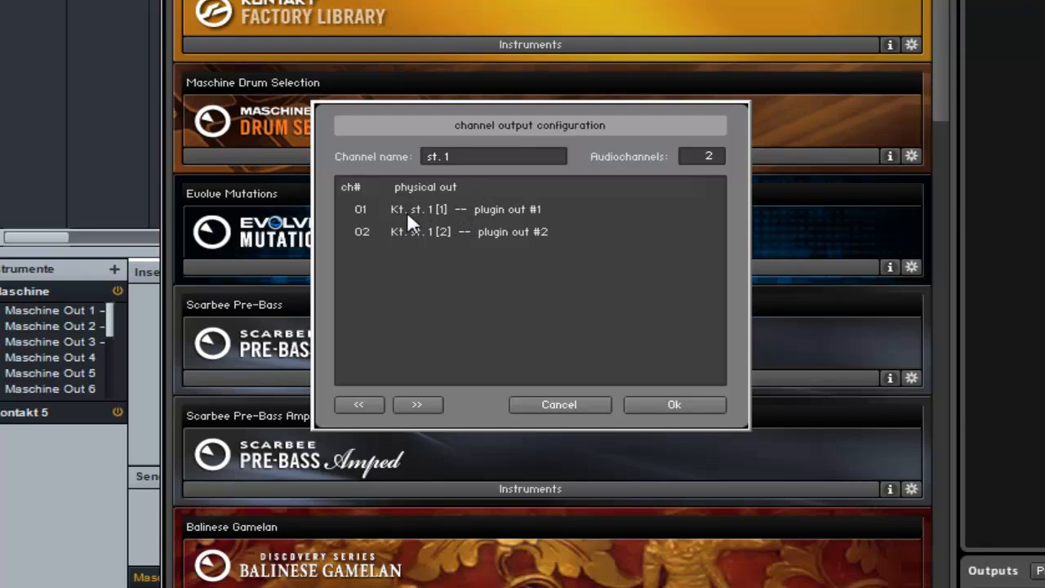
{"action": "mouse_move", "coordinate": [453, 242]}
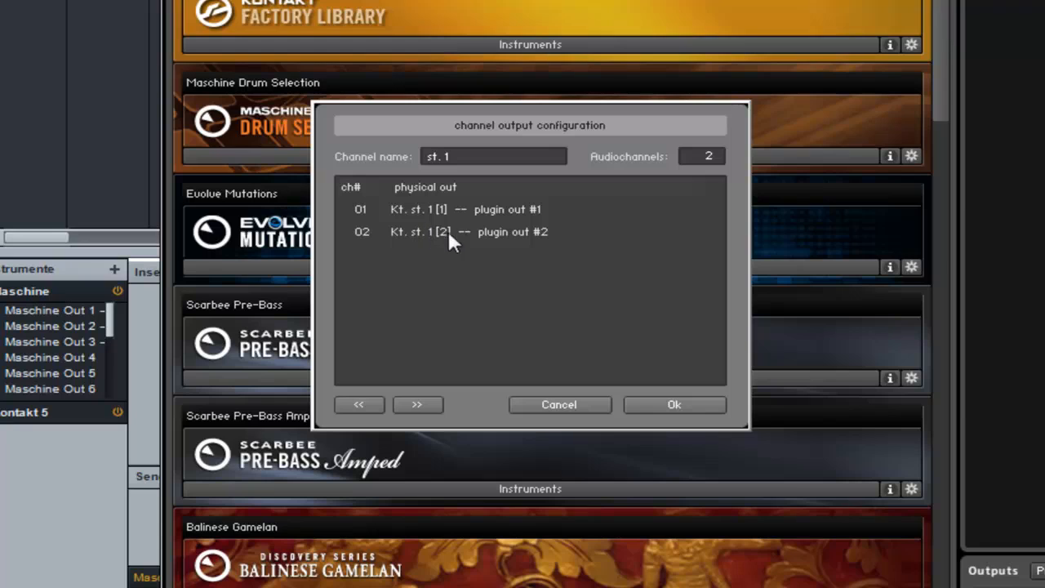
{"action": "mouse_move", "coordinate": [645, 362]}
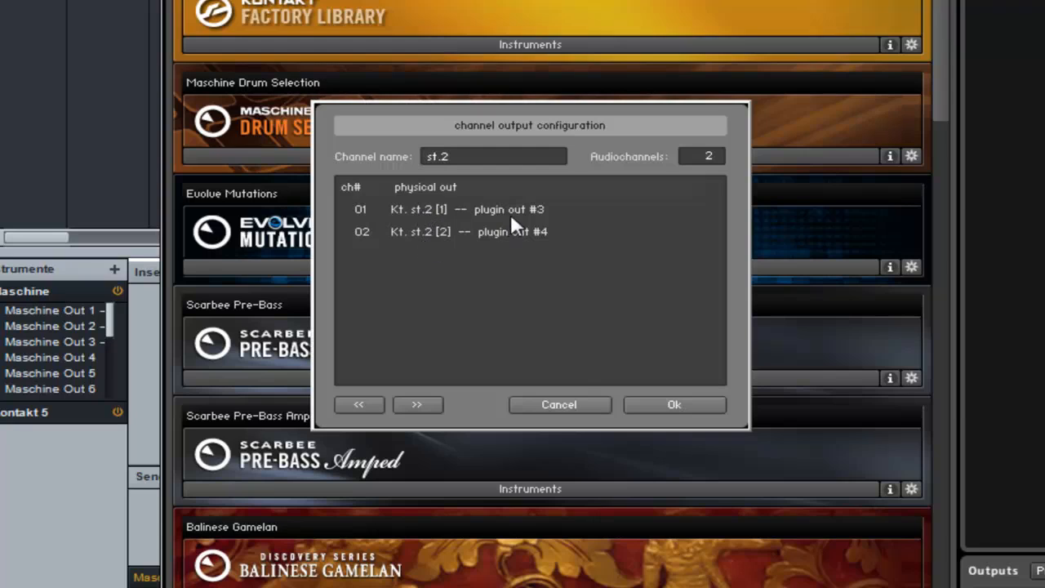
{"action": "mouse_move", "coordinate": [666, 404]}
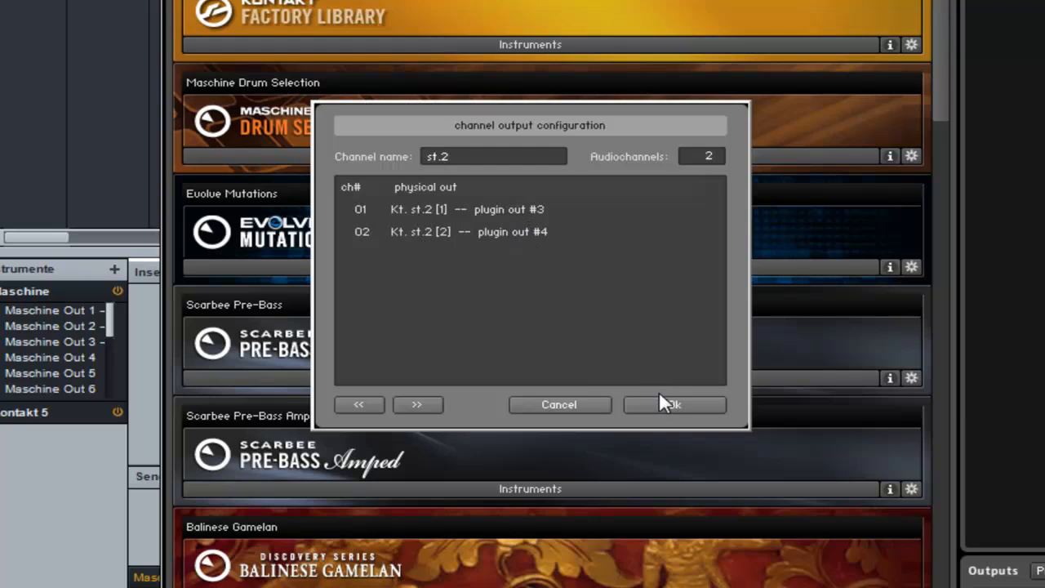
Step: Confirm st.2 routed to plugin outs 3/4 and close Kontakt's output configuration
{"action": "left_click", "coordinate": [674, 404]}
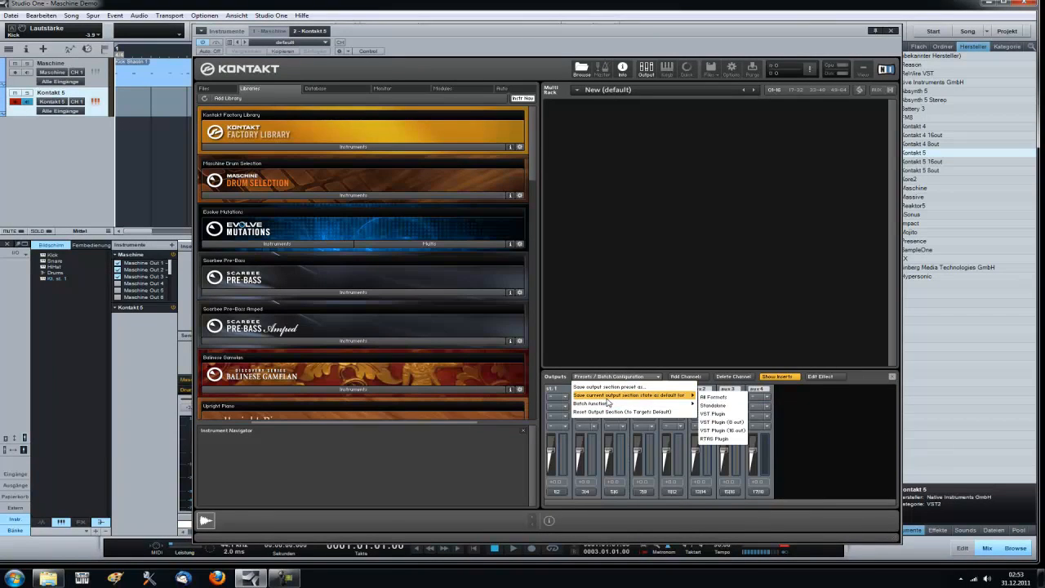
{"action": "mouse_move", "coordinate": [714, 405]}
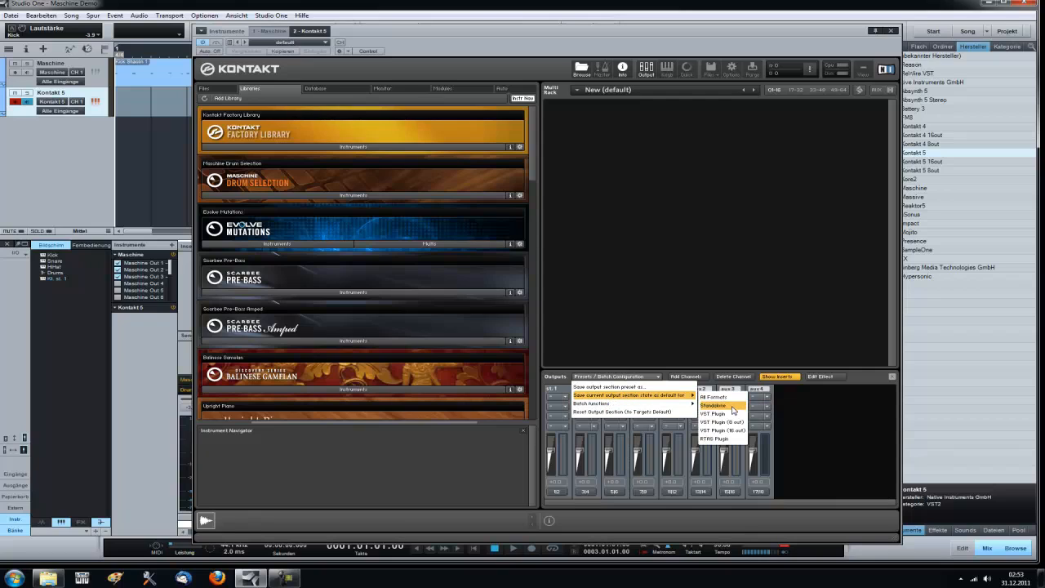
{"action": "mouse_move", "coordinate": [715, 414]}
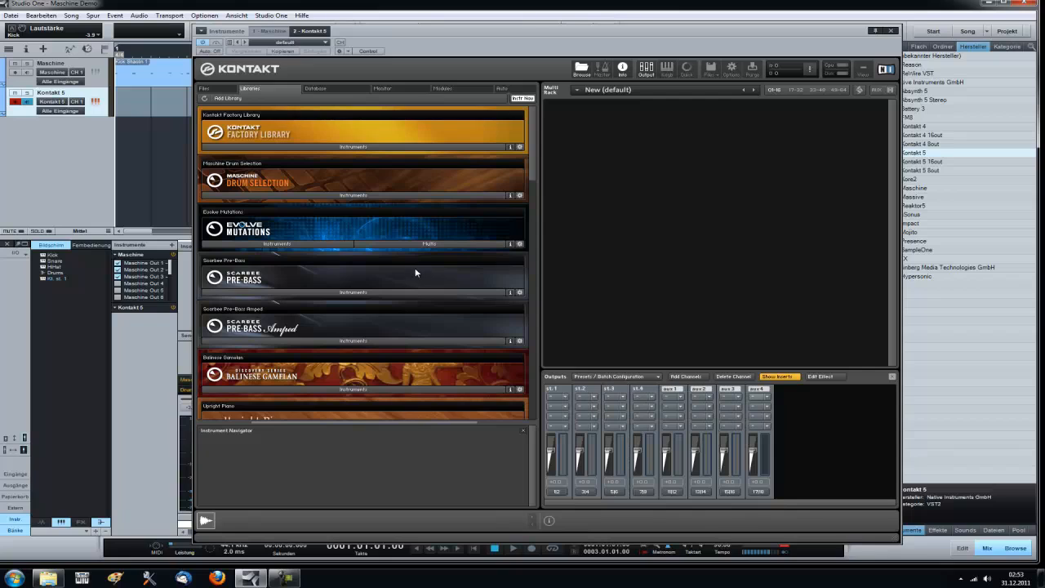
{"action": "mouse_move", "coordinate": [378, 202]}
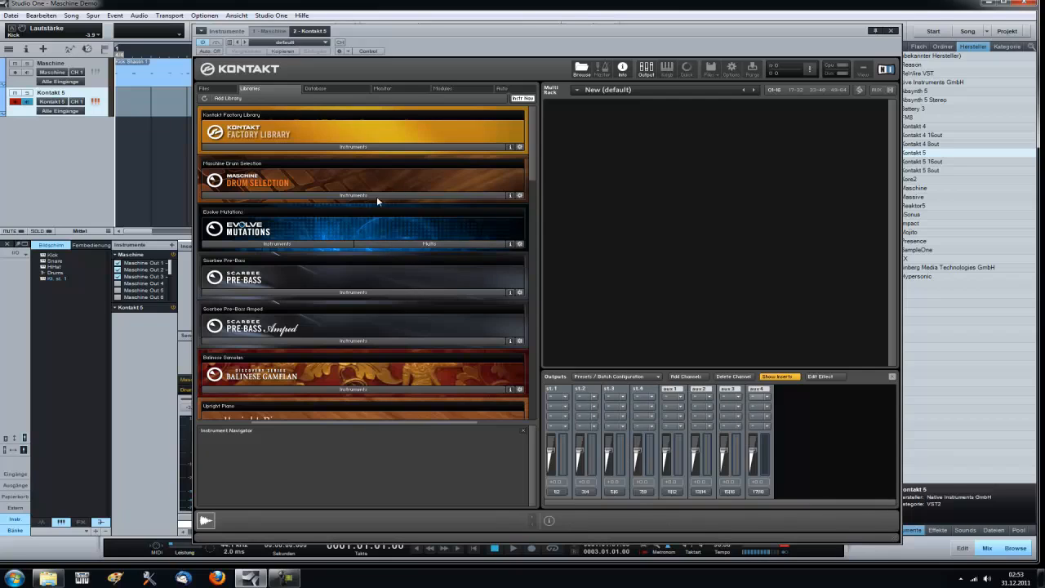
Step: Load Alicia's Keys and Scarbee MM-Bass from the Libraries browser into the Kontakt rack
{"action": "scroll", "scroll_direction": "down", "scroll_amount": 3}
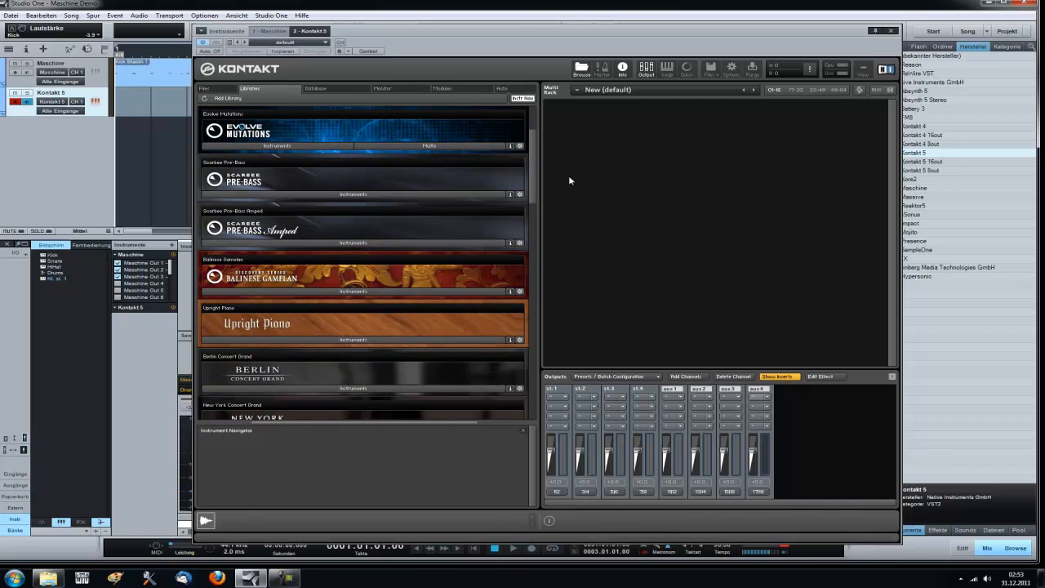
{"action": "scroll", "scroll_direction": "down", "scroll_amount": 3}
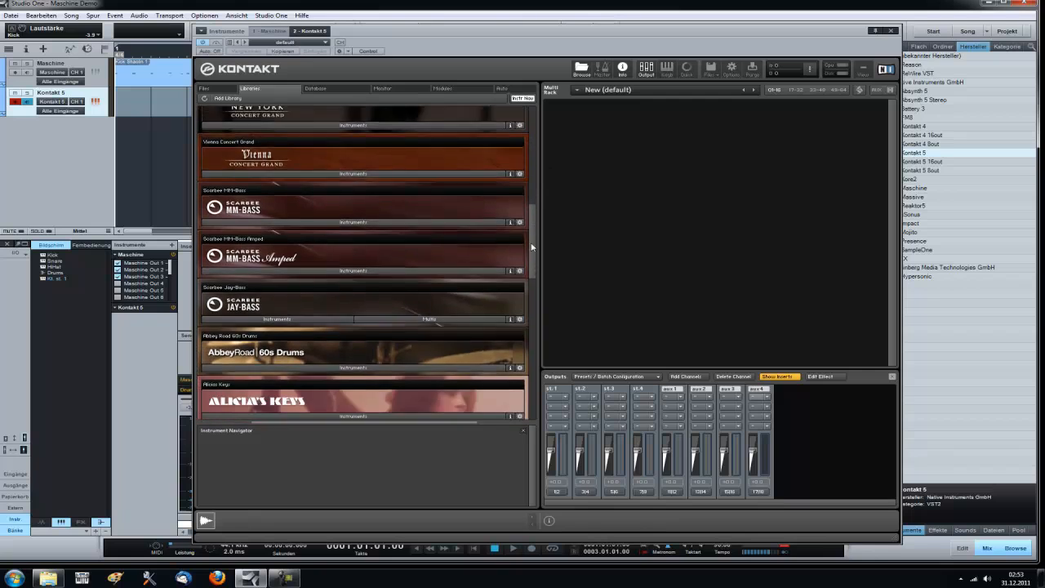
{"action": "scroll", "scroll_direction": "down", "scroll_amount": 3}
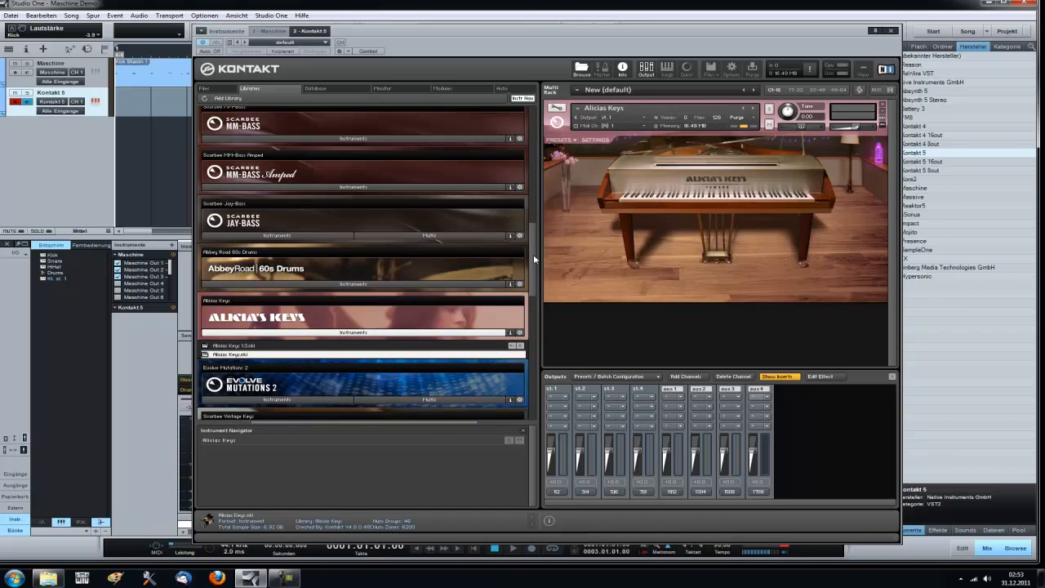
{"action": "scroll", "scroll_direction": "up", "scroll_amount": 3}
{"action": "type", "text": "Piano"}
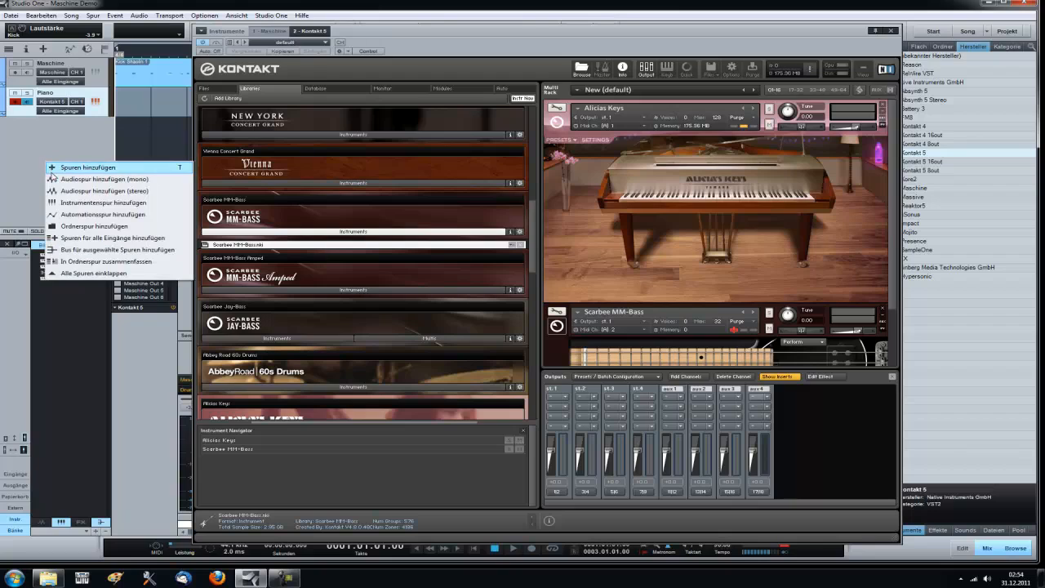
Step: Add a Bass instrument track below Piano, playing Kontakt 5 on channel 2
{"action": "left_click", "coordinate": [88, 167]}
{"action": "type", "text": "Bass"}
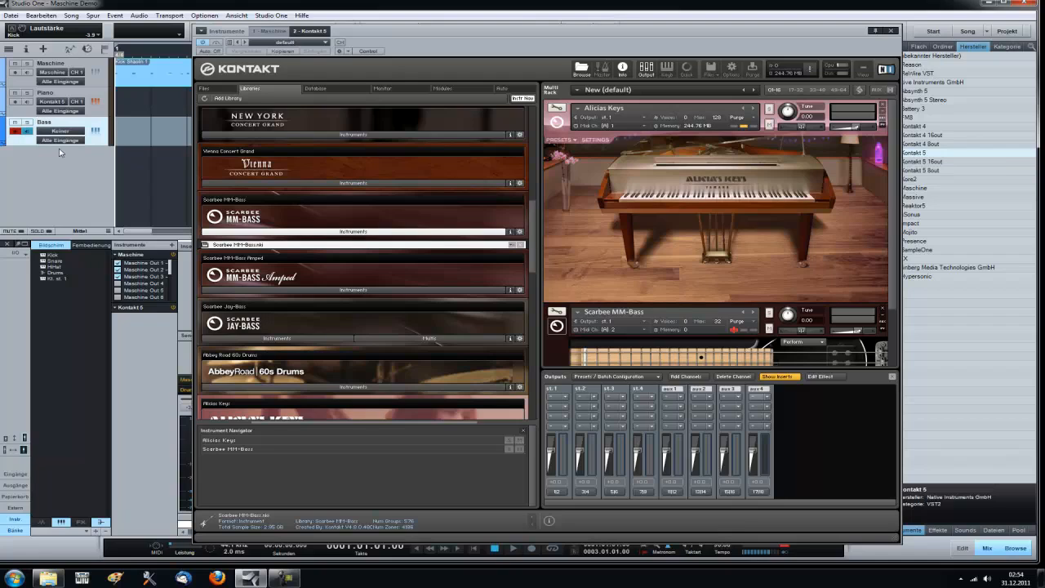
{"action": "left_click", "coordinate": [61, 130]}
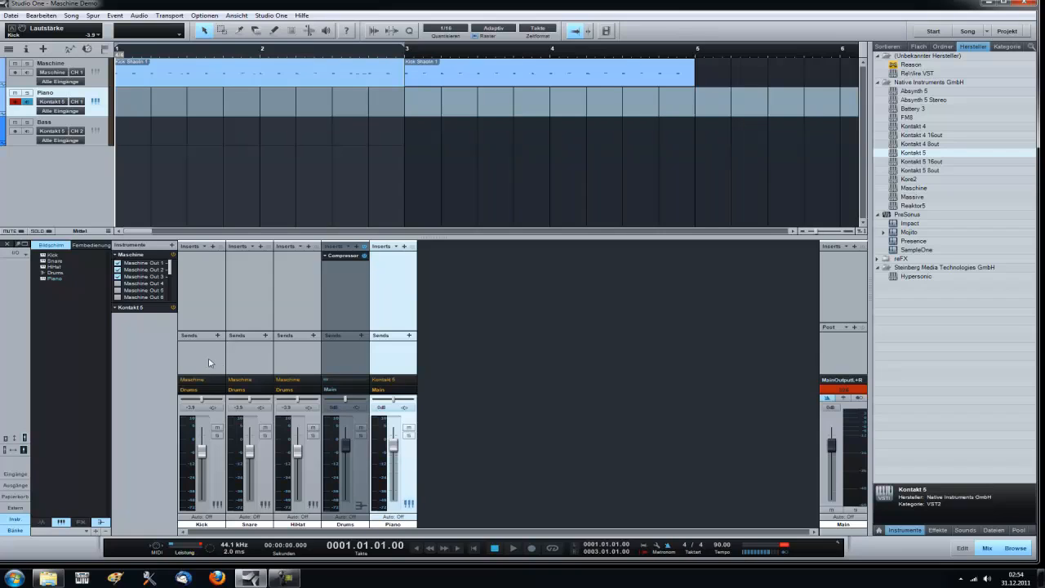
Step: Enable Kontakt 5's Kt. st. 2 output so the bass gets its own Bass0 mixer channel
{"action": "right_click", "coordinate": [131, 307]}
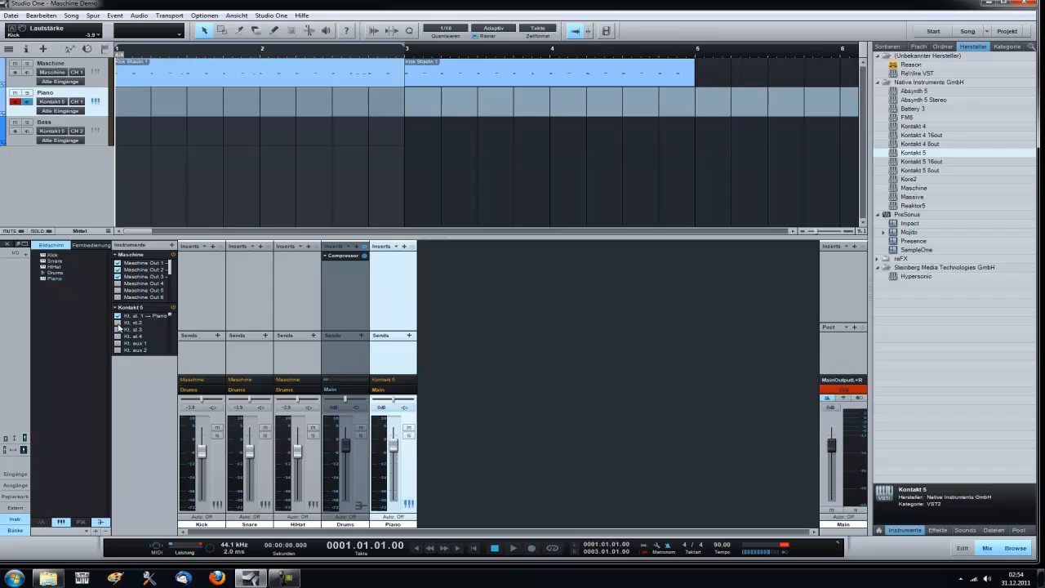
{"action": "left_click", "coordinate": [117, 323]}
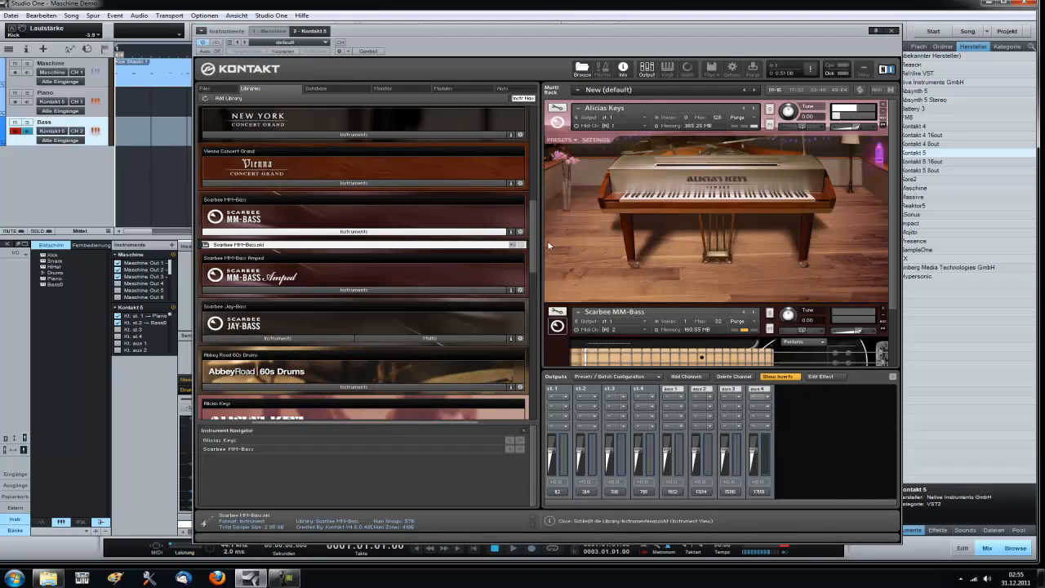
Step: Close the Kontakt window, leaving separate Piano and Bass0 channels in the mixer
{"action": "left_click", "coordinate": [608, 320]}
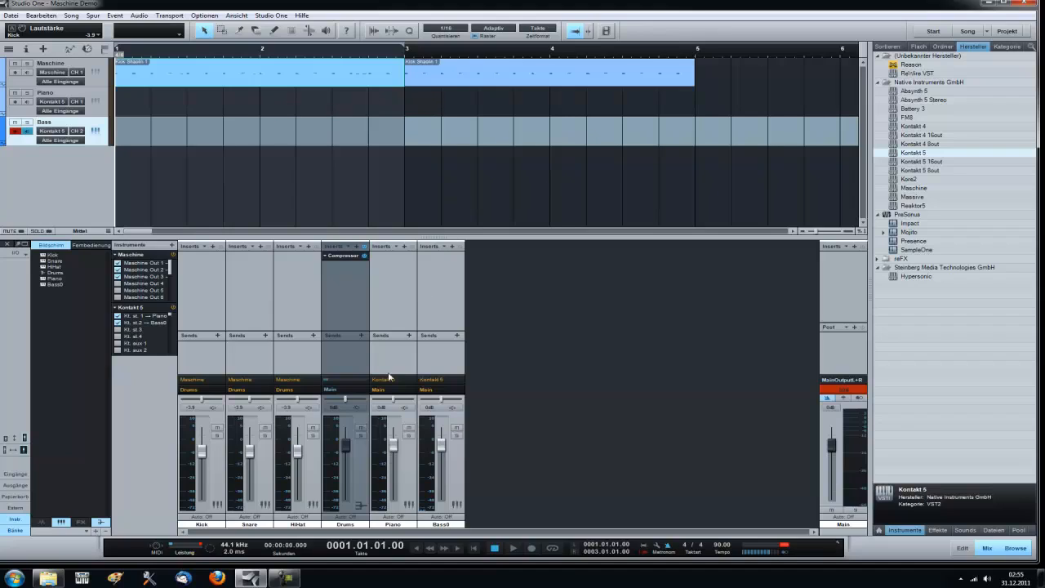
{"action": "mouse_move", "coordinate": [510, 375]}
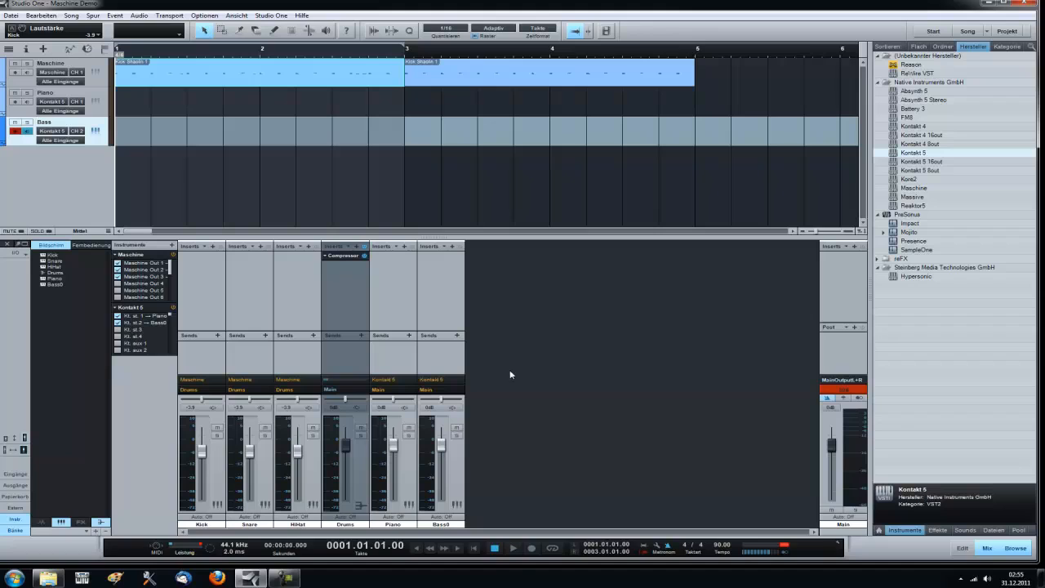
{"action": "left_click", "coordinate": [10, 15]}
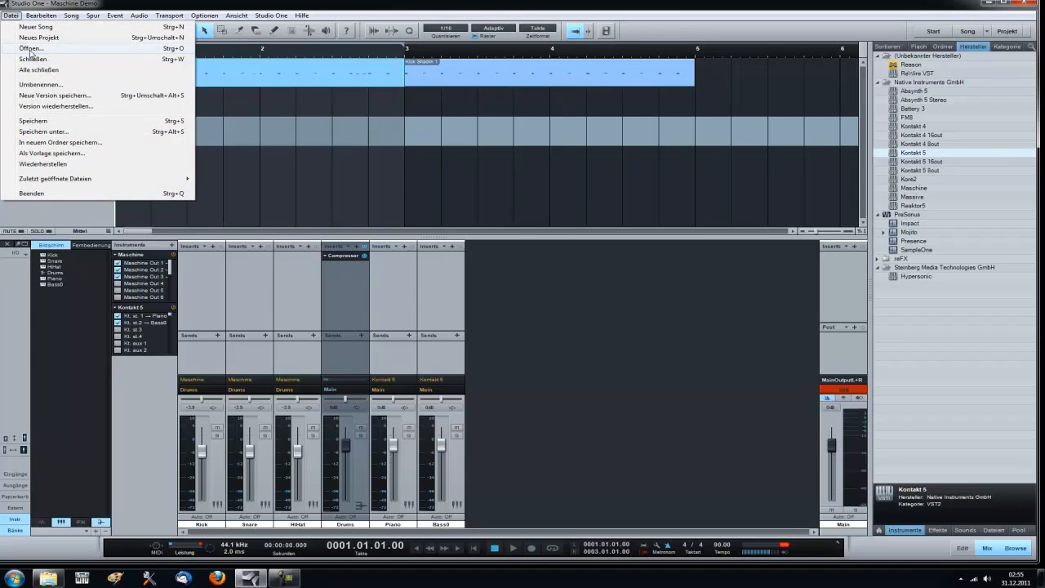
Step: Open the finished song Cr7z - You.song from Recording\Recordings\Cr7z - You
{"action": "left_click", "coordinate": [30, 48]}
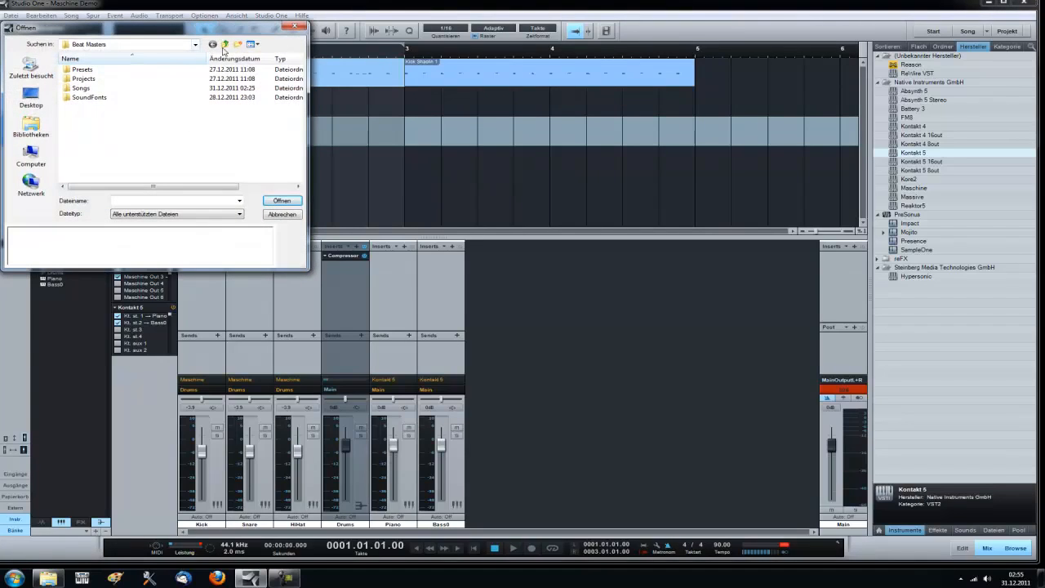
{"action": "left_click", "coordinate": [226, 44]}
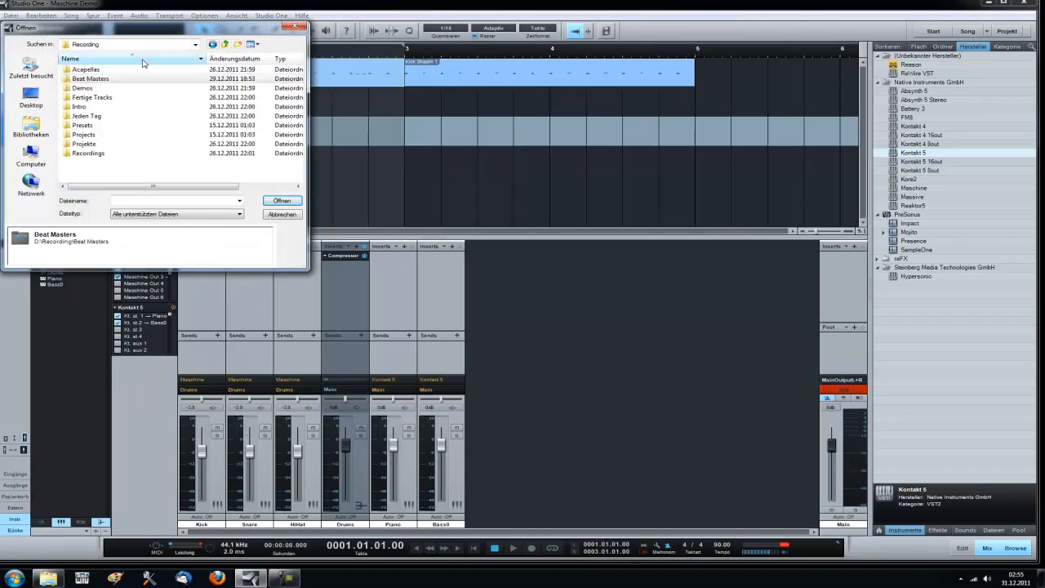
{"action": "mouse_move", "coordinate": [125, 142]}
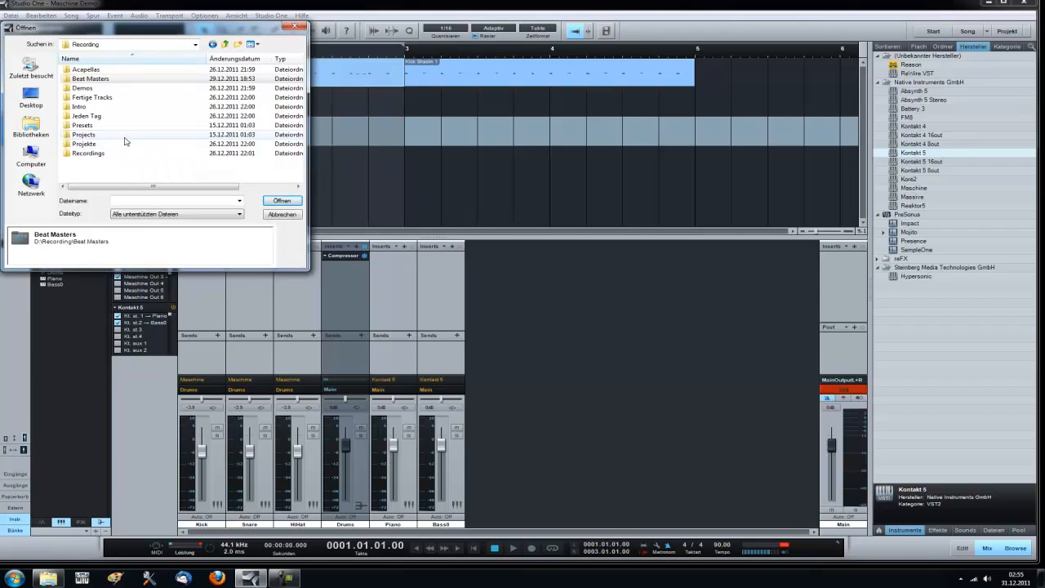
{"action": "double_click", "coordinate": [87, 153]}
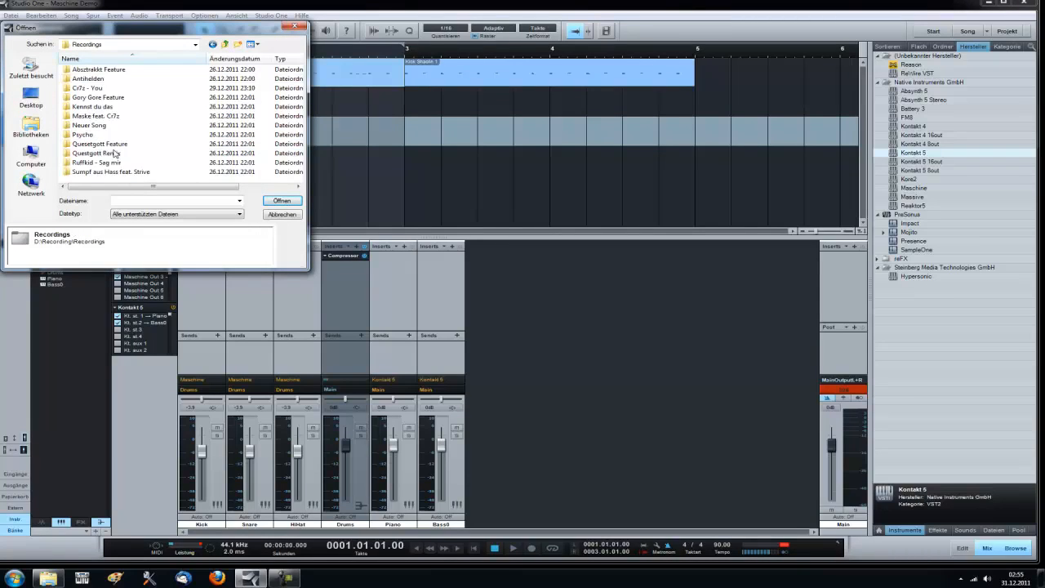
{"action": "double_click", "coordinate": [88, 88]}
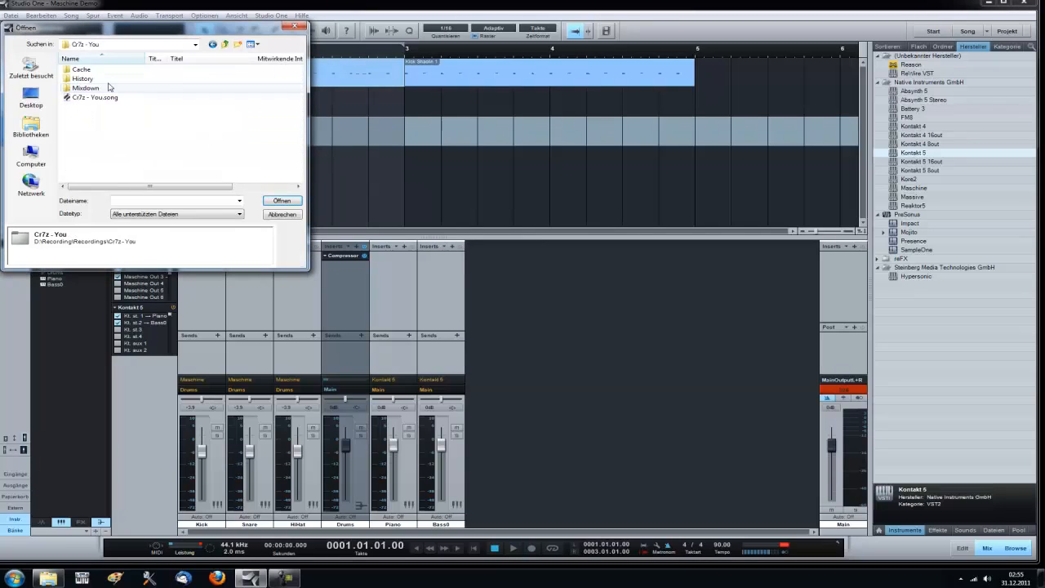
{"action": "left_click", "coordinate": [281, 200]}
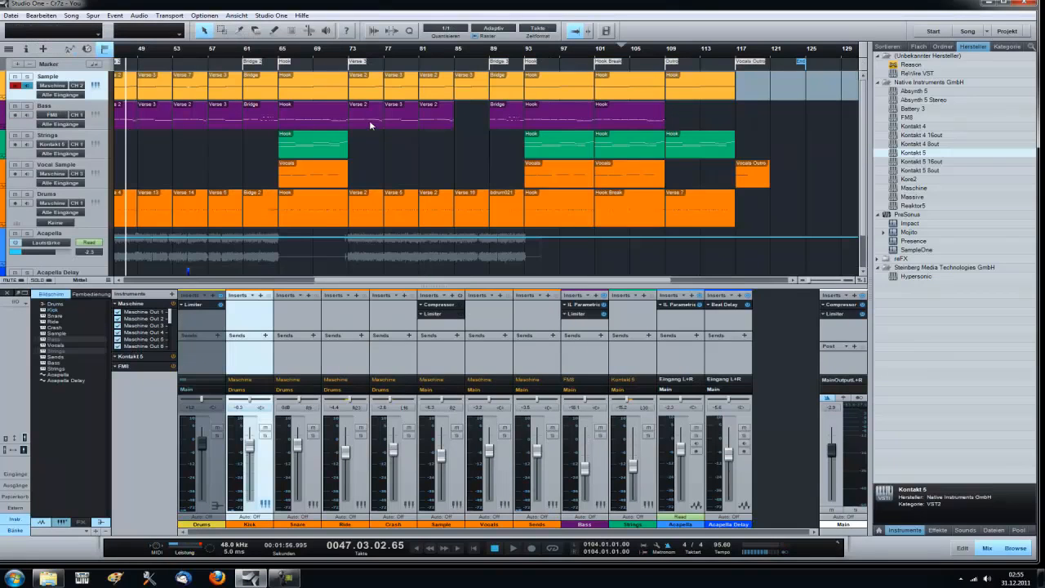
Step: Open the Maschine instrument window from the Sample track
{"action": "scroll", "scroll_direction": "left", "scroll_amount": 3}
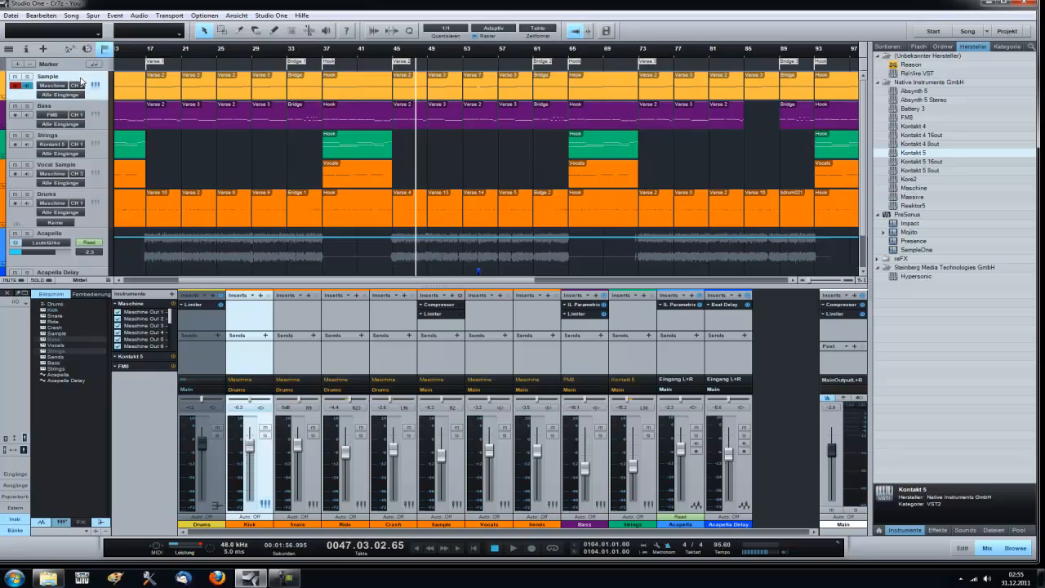
{"action": "left_click", "coordinate": [74, 85]}
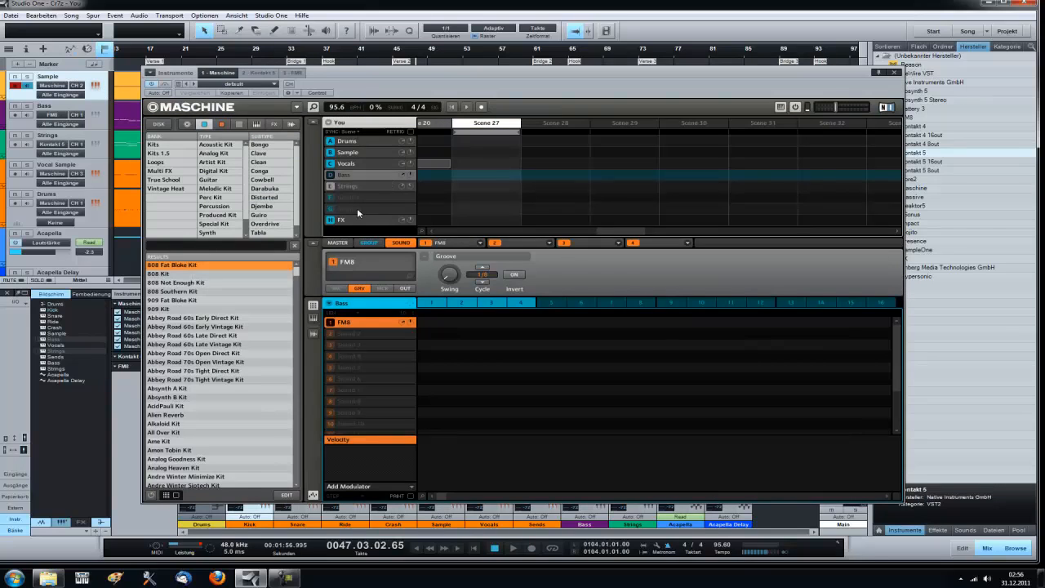
Step: Show the Vocals and Sample groups' sounds in Maschine, then close the plugin window
{"action": "left_click", "coordinate": [347, 163]}
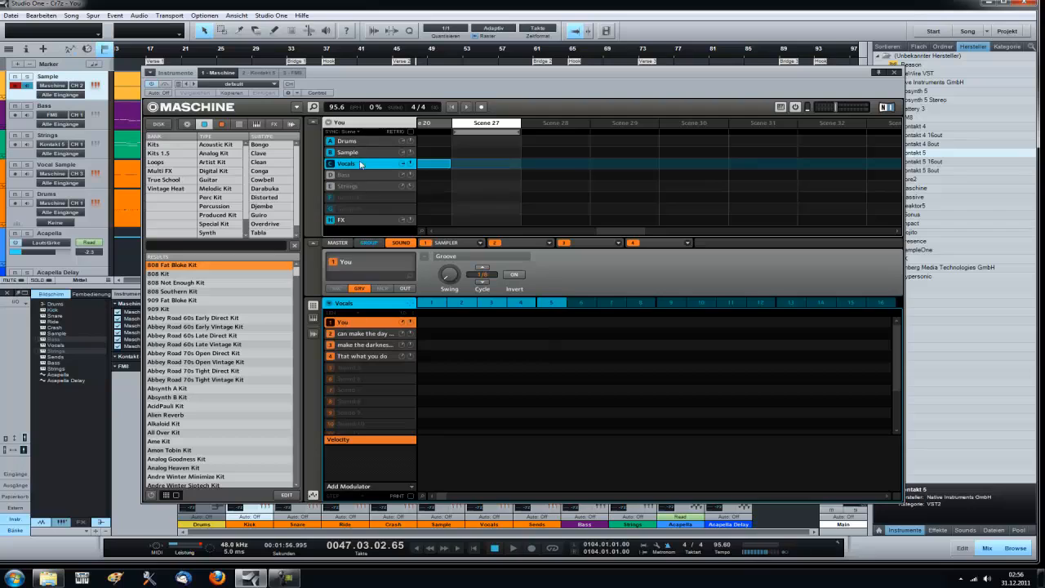
{"action": "left_click", "coordinate": [348, 152]}
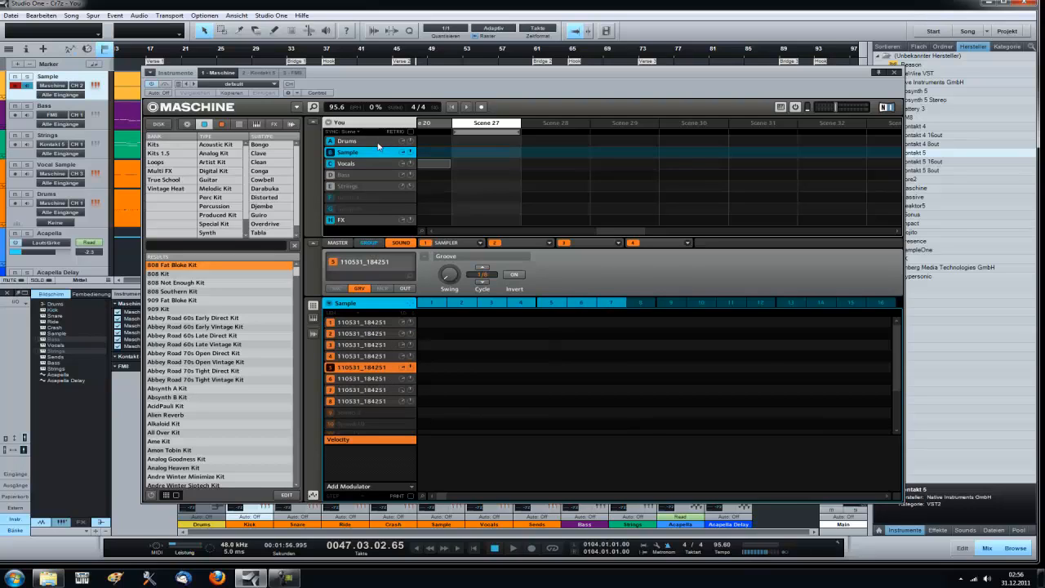
{"action": "left_click", "coordinate": [347, 141]}
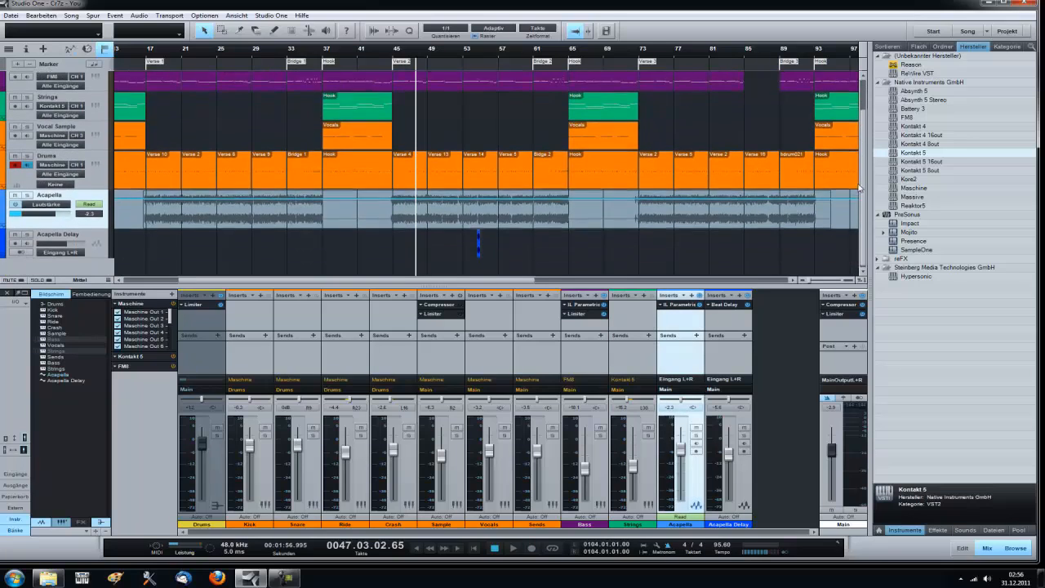
{"action": "scroll", "scroll_direction": "up", "scroll_amount": 3}
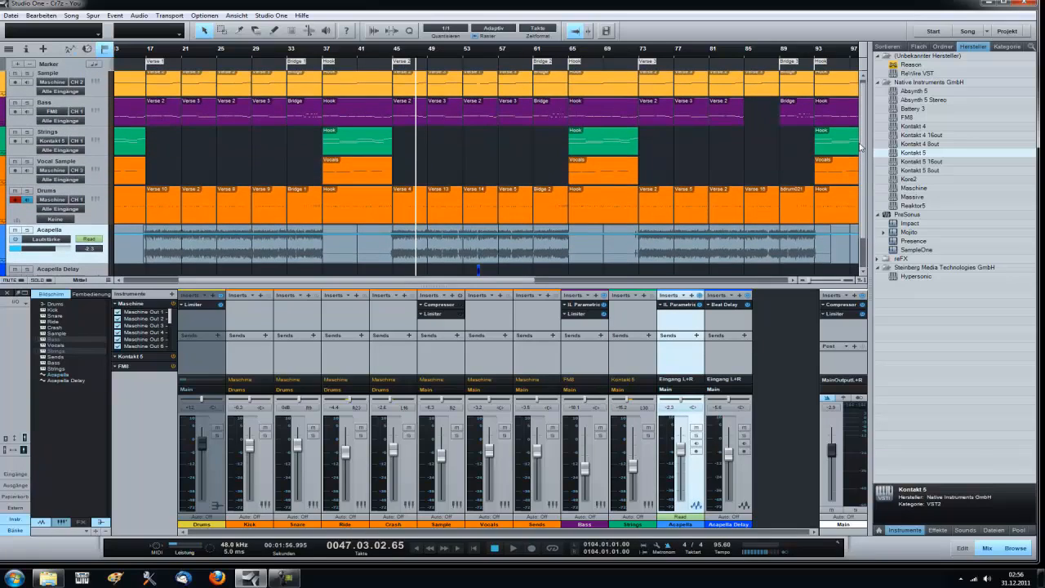